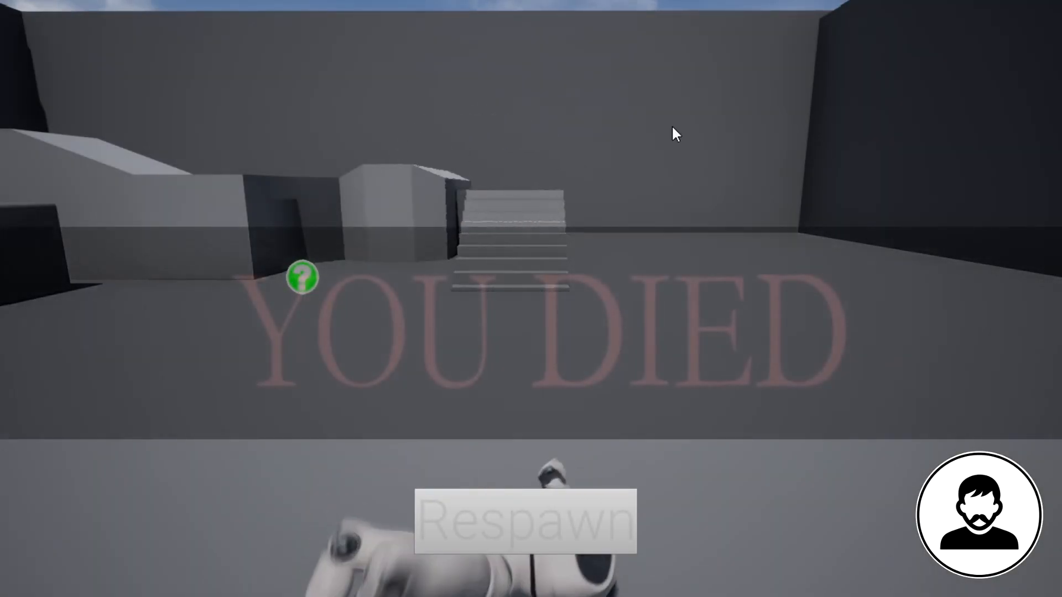
- Stop the YOU DIED play test and return to the level editor with DEATHWIDGET listed
left_click(527, 520)
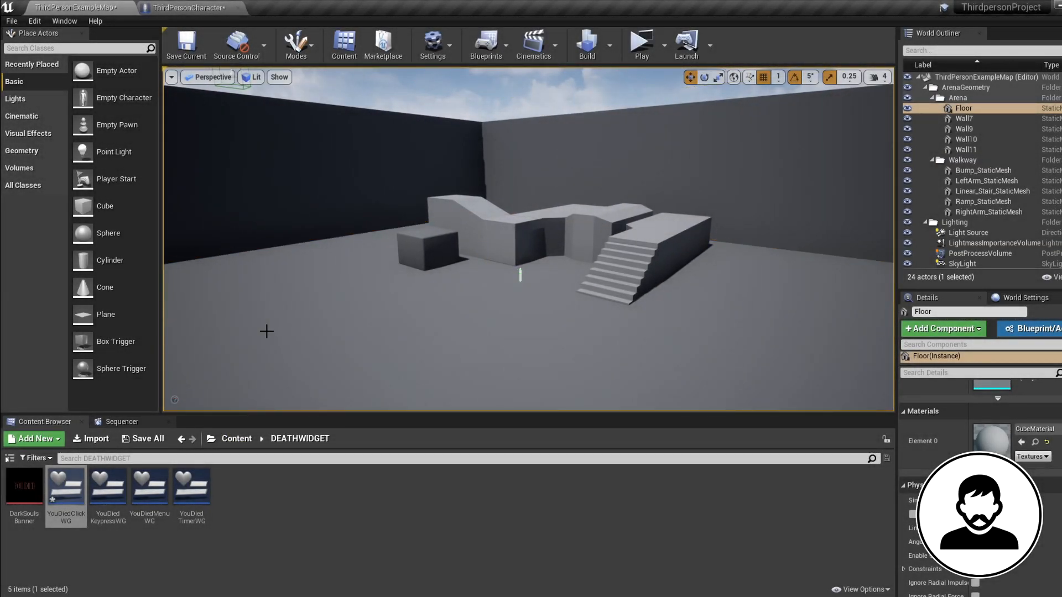
- In ThirdPersonCharacter's Taking Damage graph, select Apply Damage and cancel a Branch True connection
left_click(190, 8)
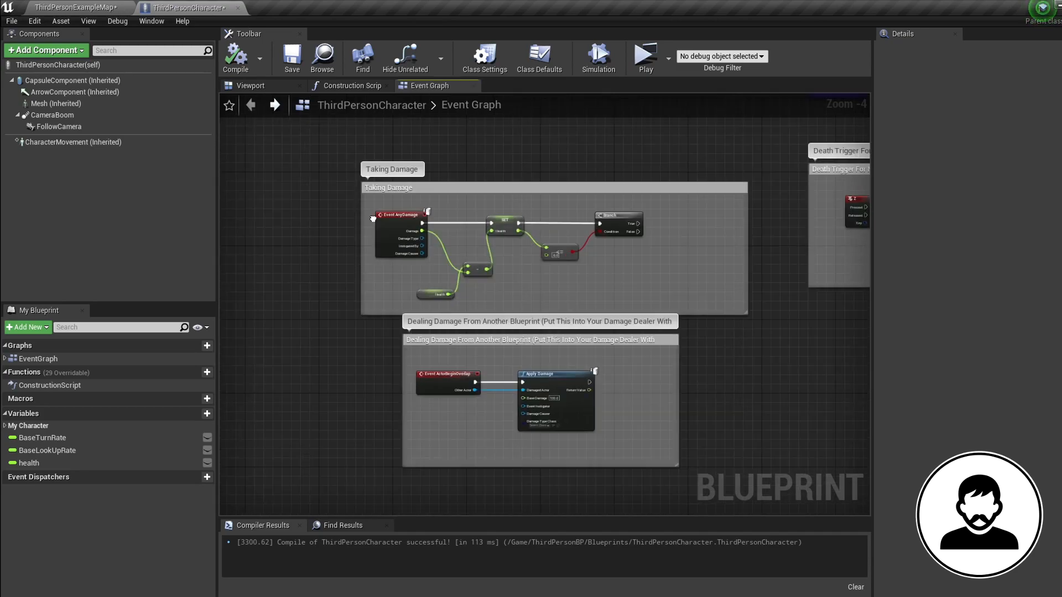
scroll("up", 3)
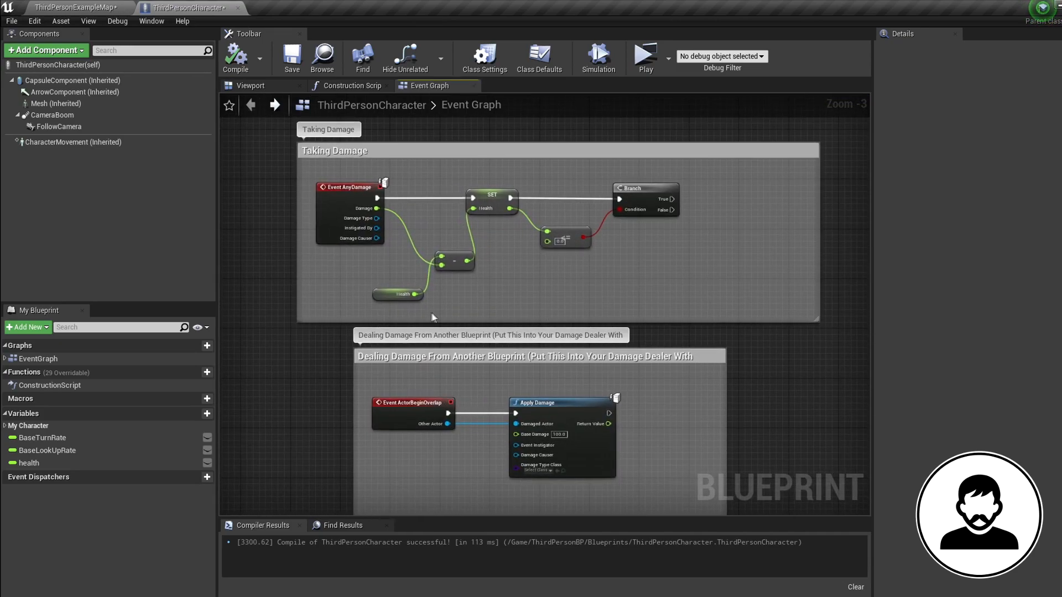
left_click(398, 293)
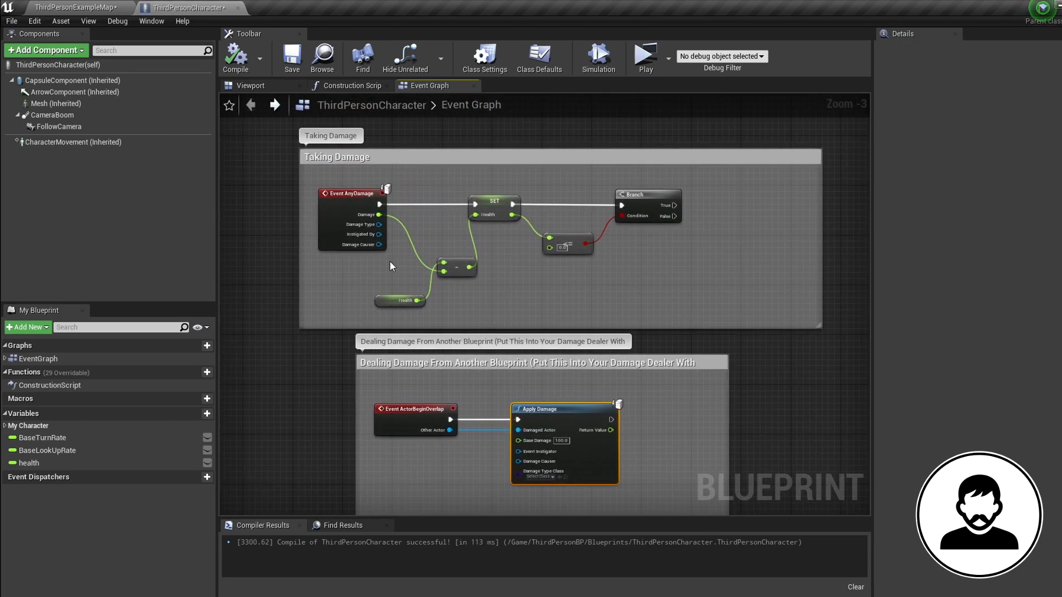
left_click_drag(310, 182, 390, 268)
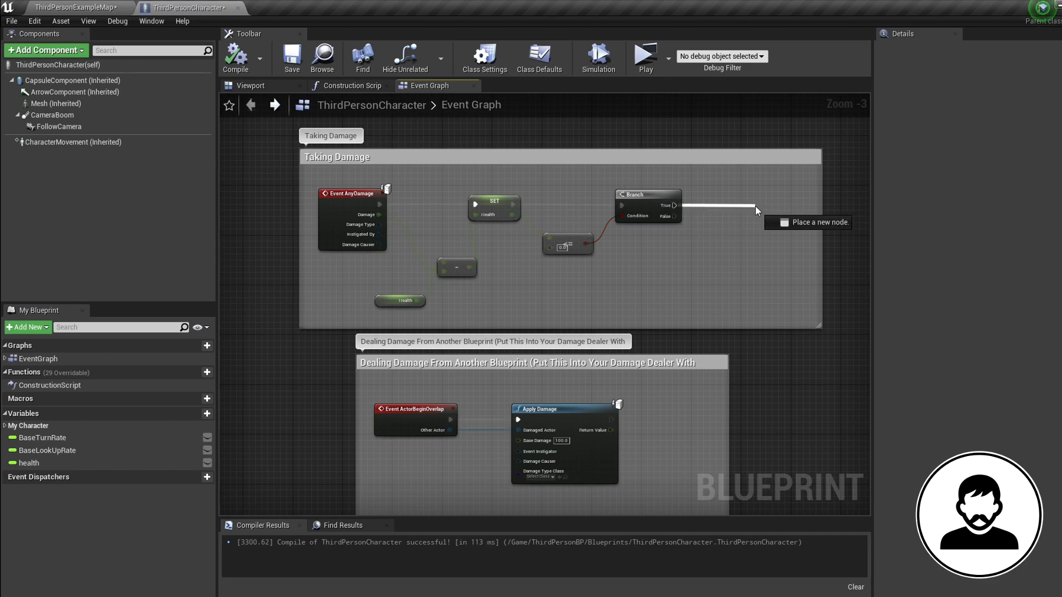
left_click(757, 210)
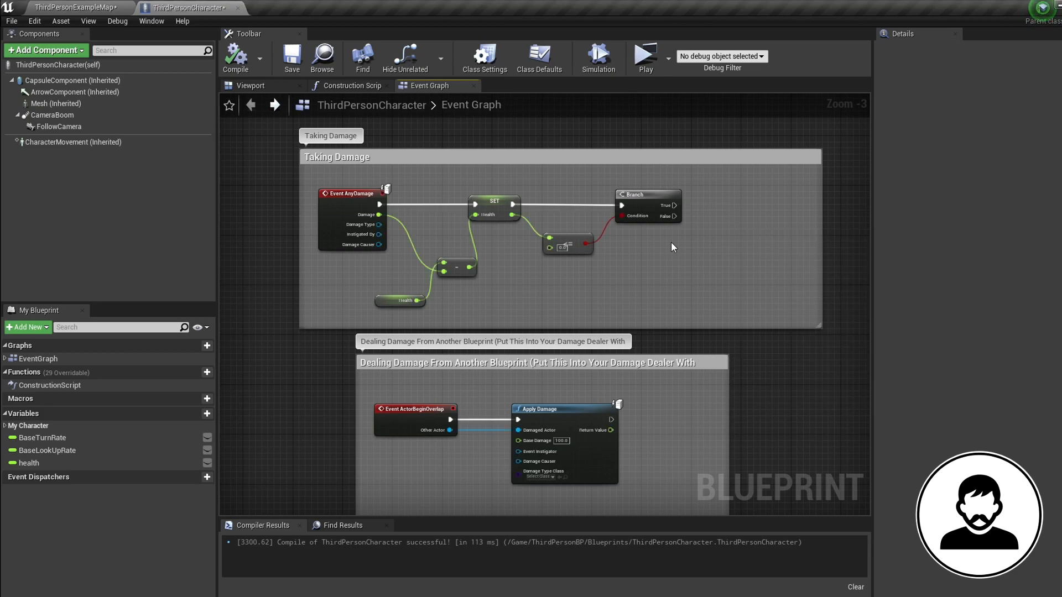
mouse_move(736, 272)
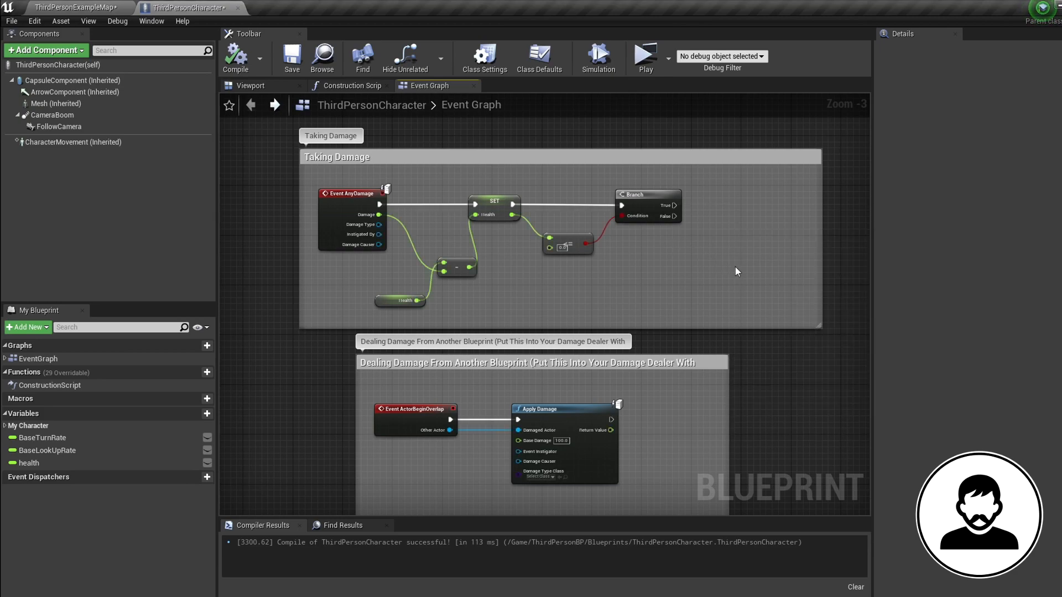
mouse_move(757, 299)
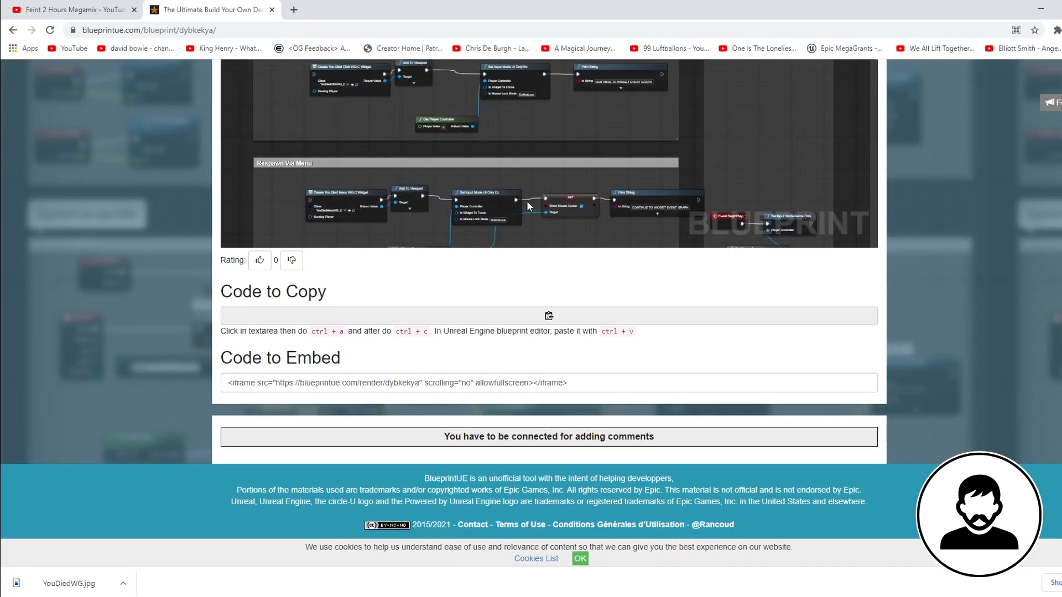
- Scroll the blueprintue.com page to view the copyable death-screen blueprint code
scroll("up", 3)
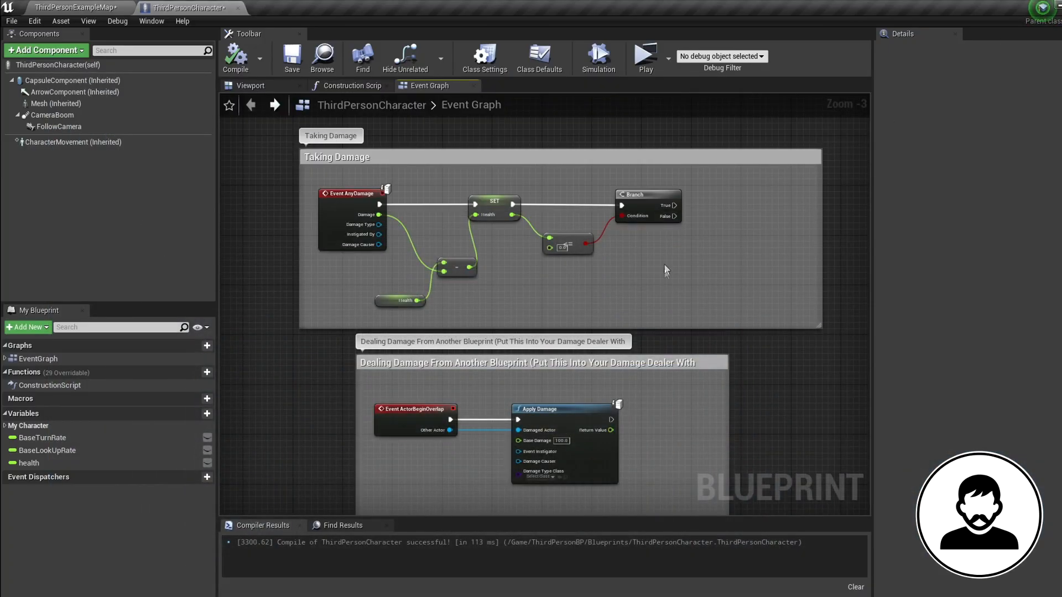
- Open YouDiedClickWG, browse to Content and select DEATHWIDGET, then close the widget editor
left_click(75, 7)
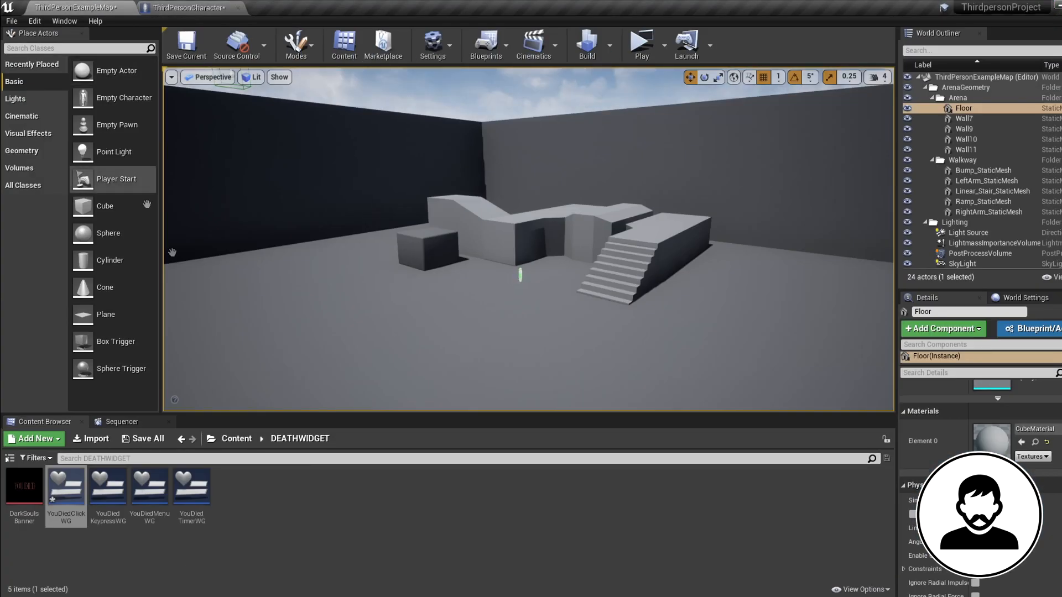
double_click(66, 485)
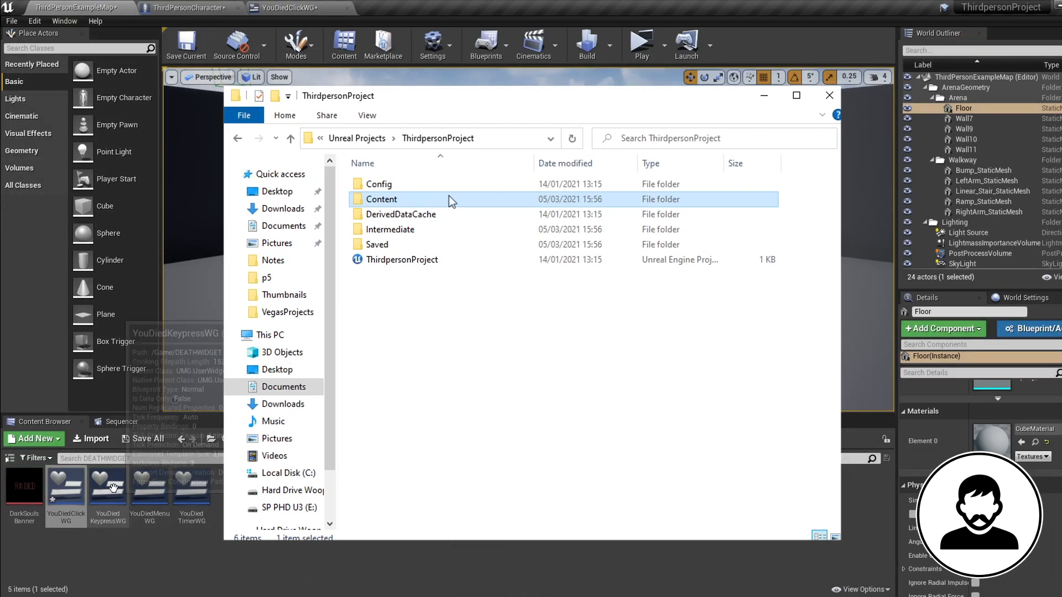
double_click(381, 198)
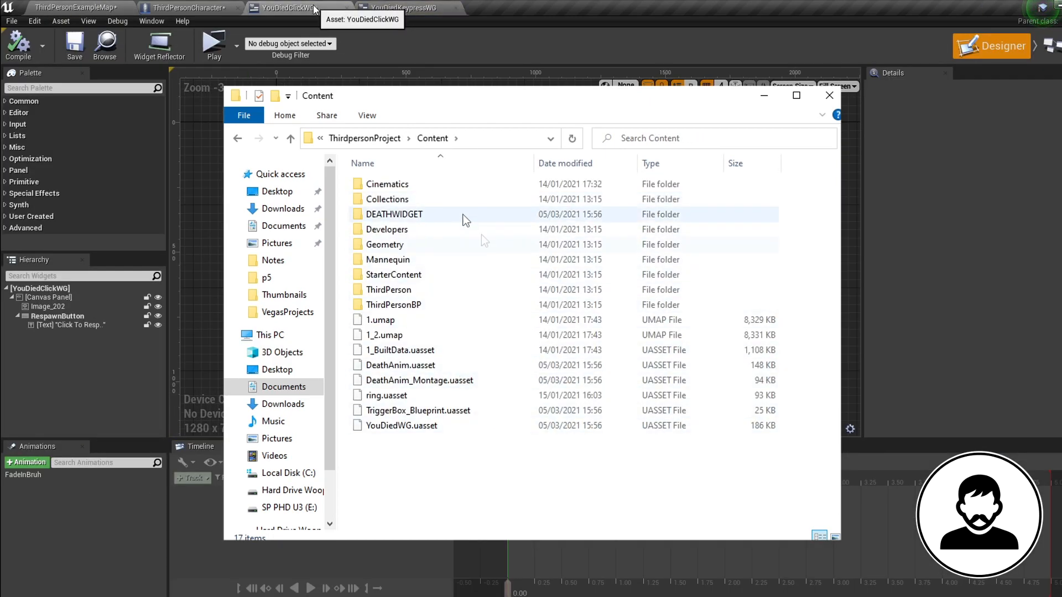
left_click(394, 214)
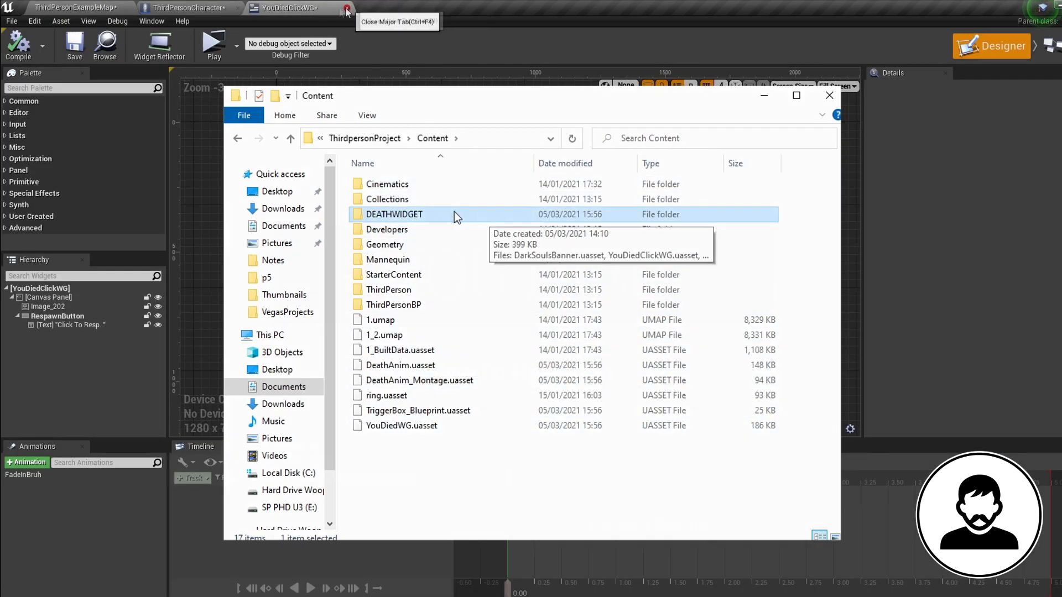
left_click(345, 12)
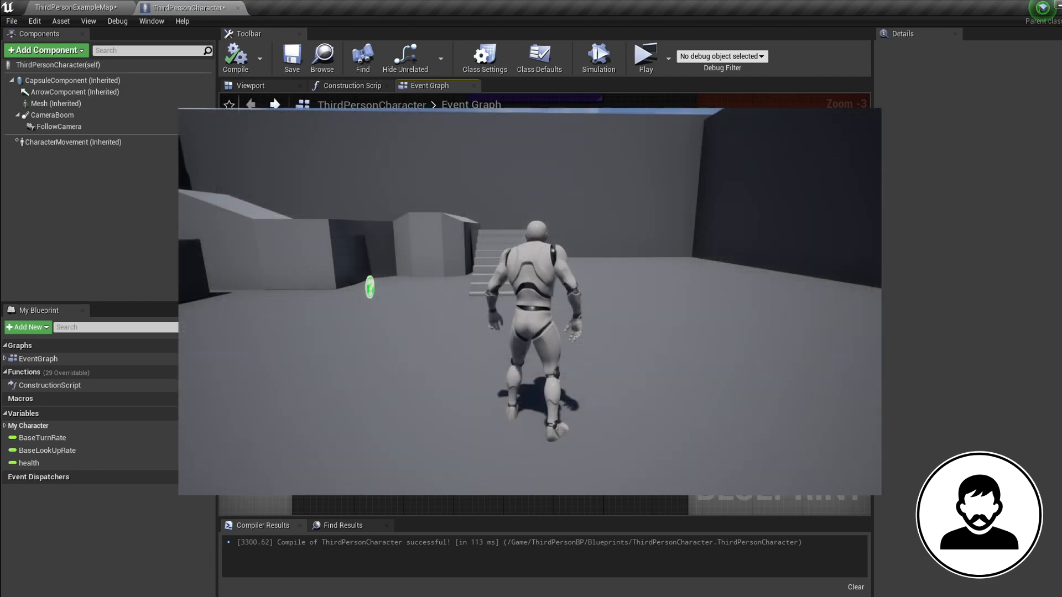
- Navigate the Event Graph to the Dying Via Ragdoll group that enables Mesh physics simulation
left_click(429, 85)
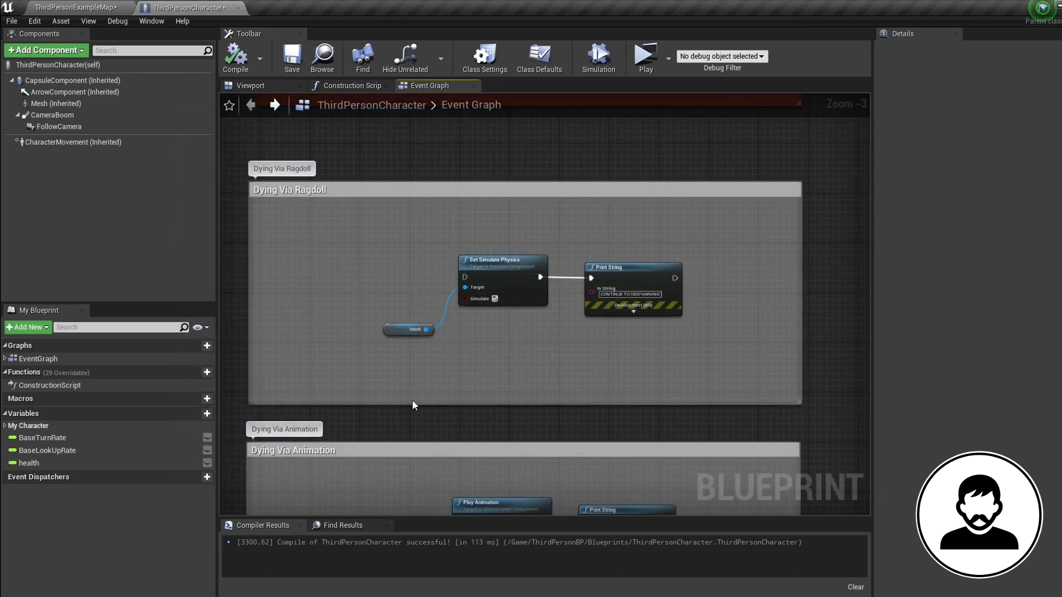
left_click(644, 53)
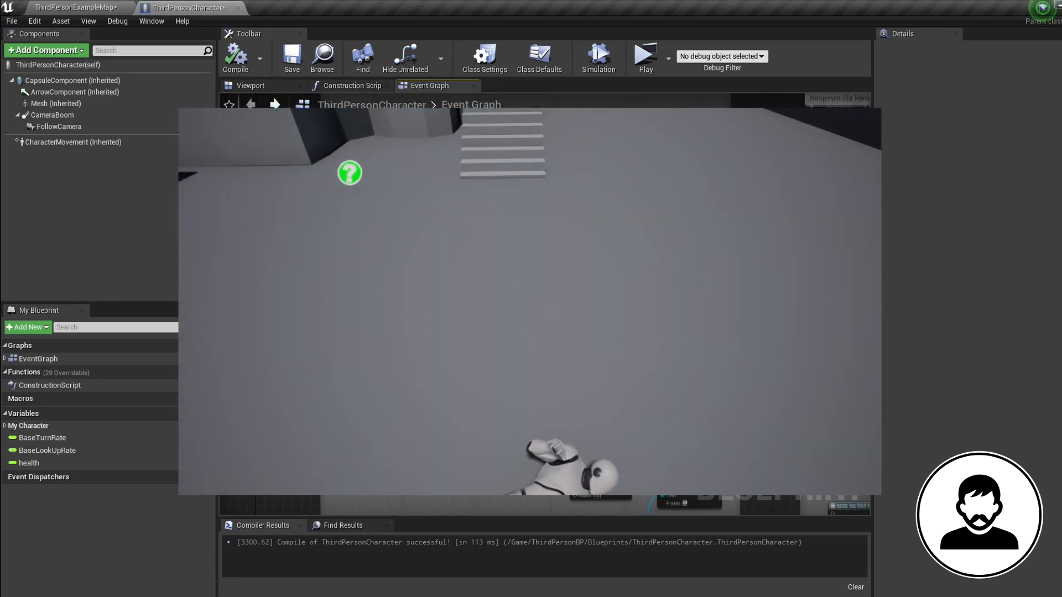
left_click(429, 86)
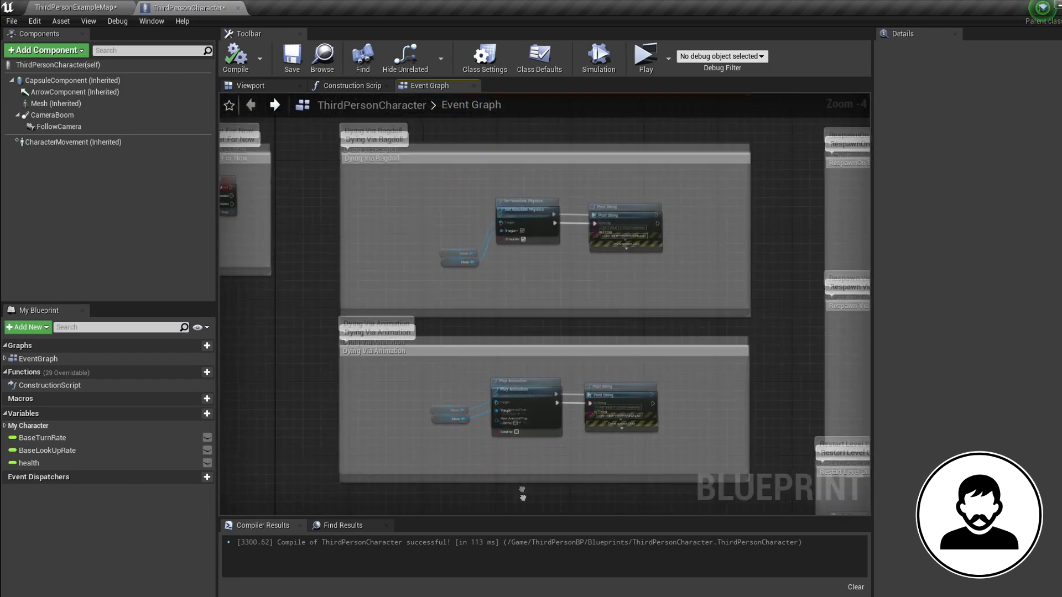
scroll("up", 3)
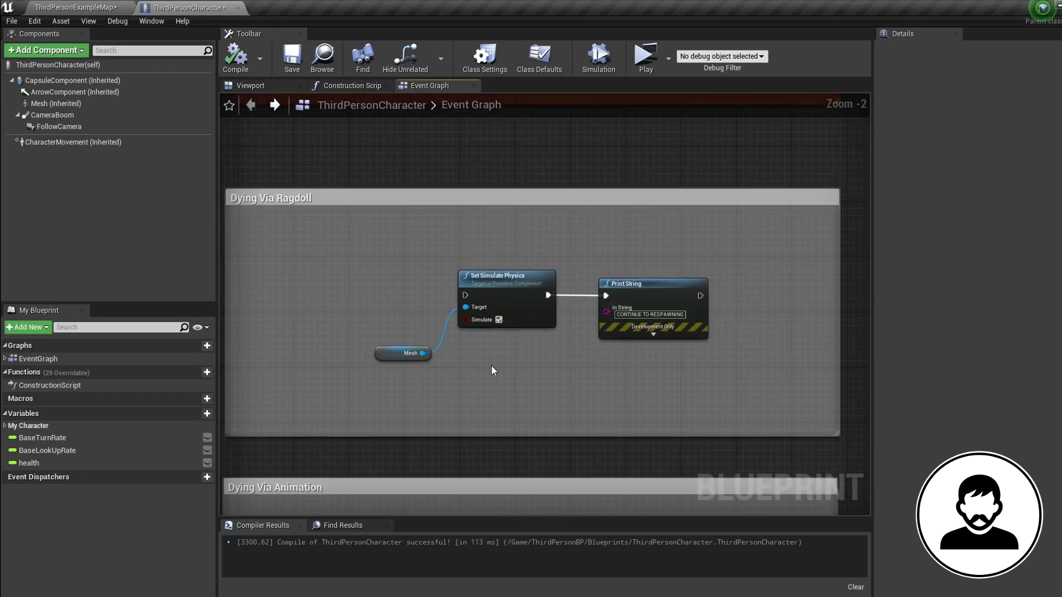
- Select Mesh (Inherited) and view its Collision settings, enabled for query and physics
left_click(57, 104)
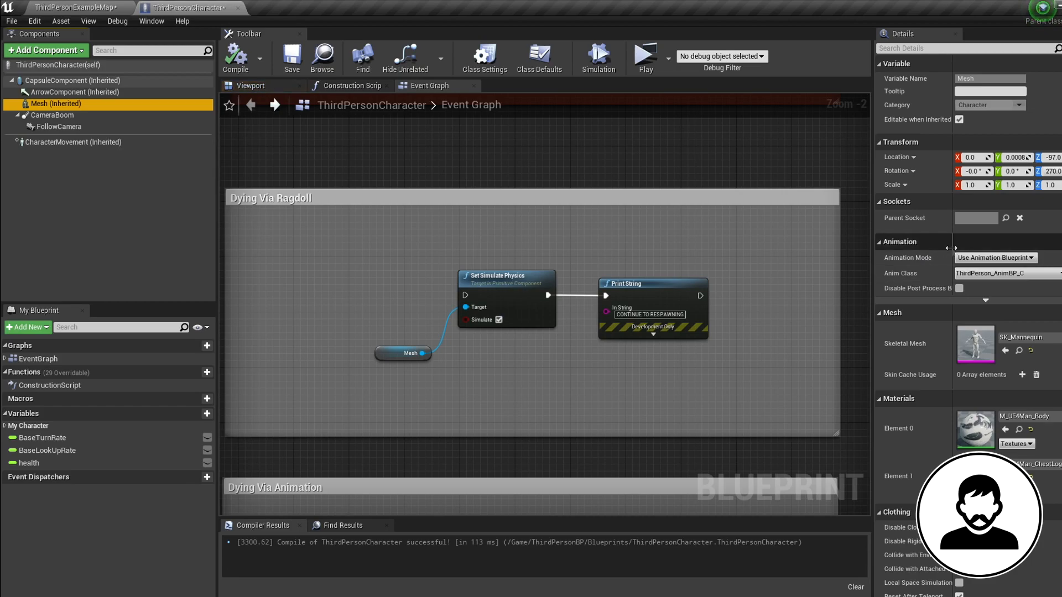
scroll("down", 3)
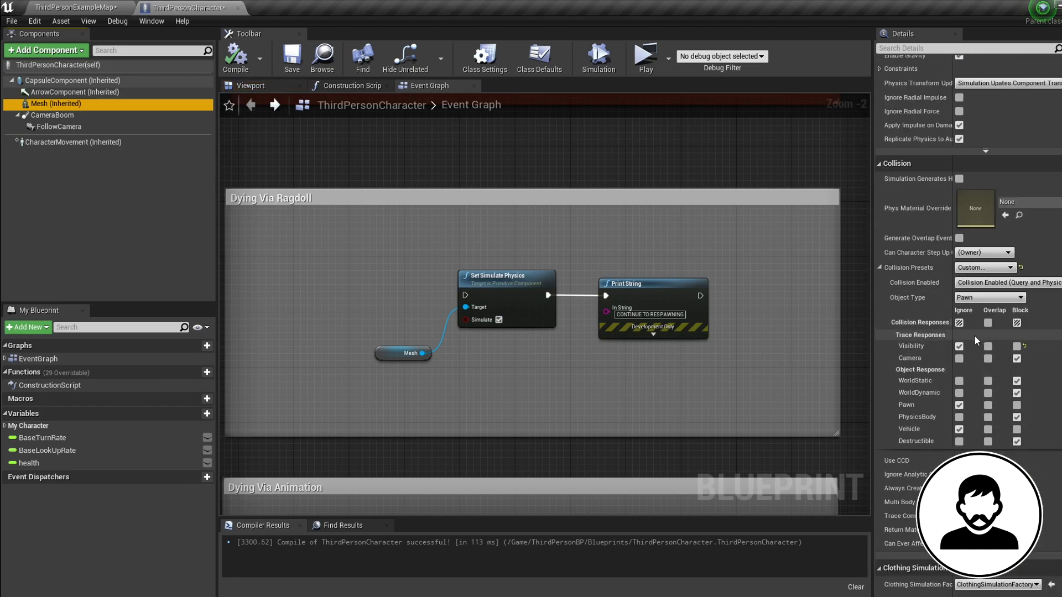
mouse_move(1046, 287)
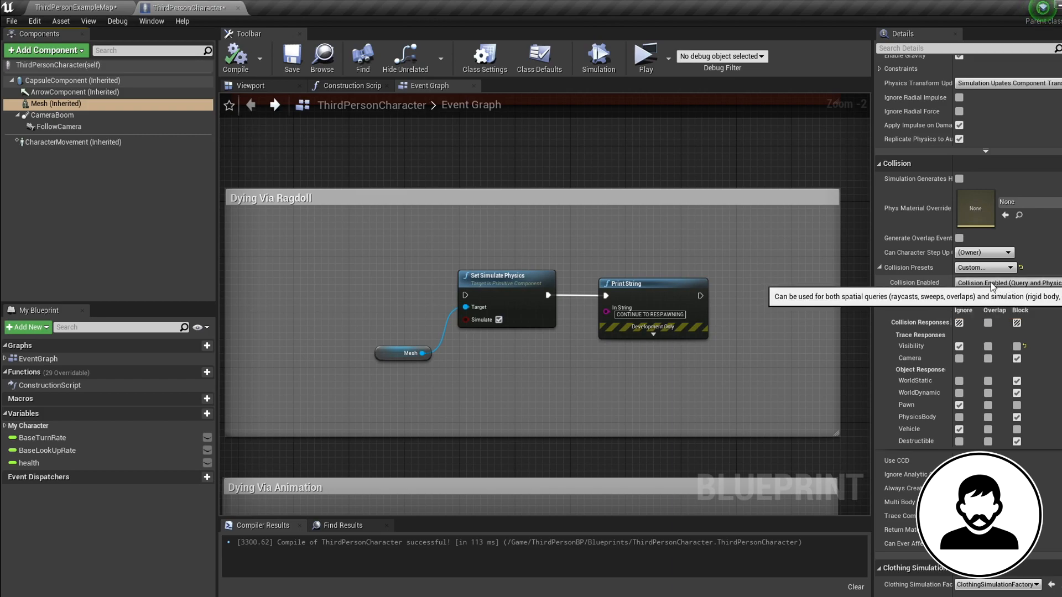
left_click(984, 267)
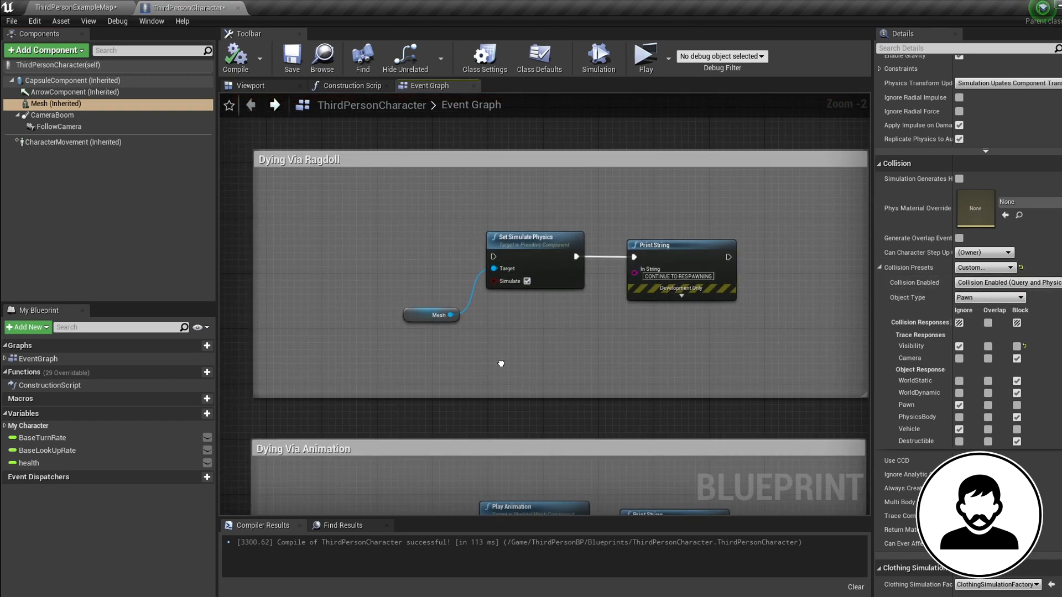
scroll("down", 3)
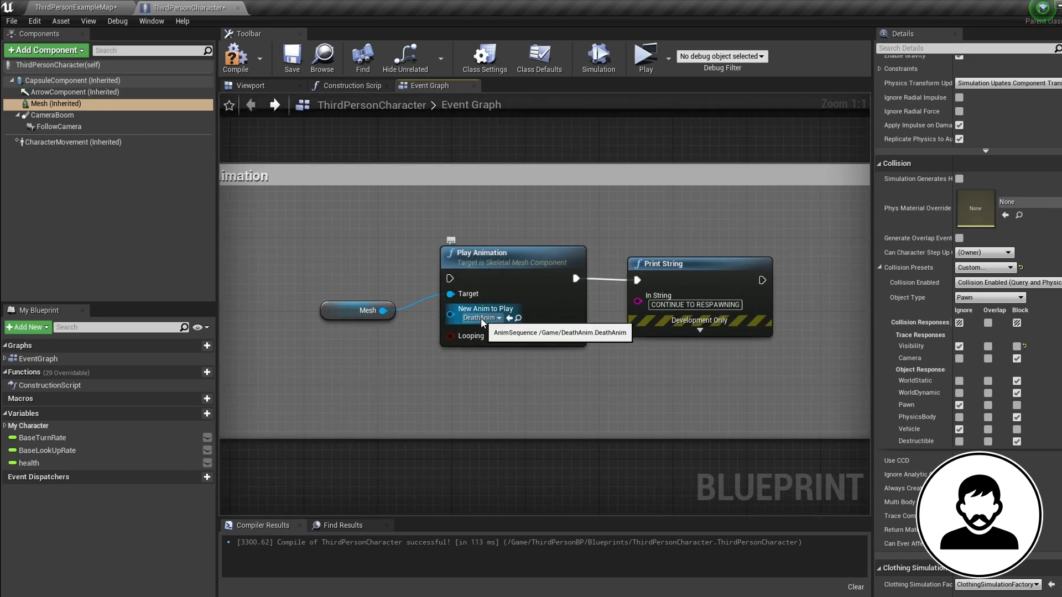
mouse_move(521, 386)
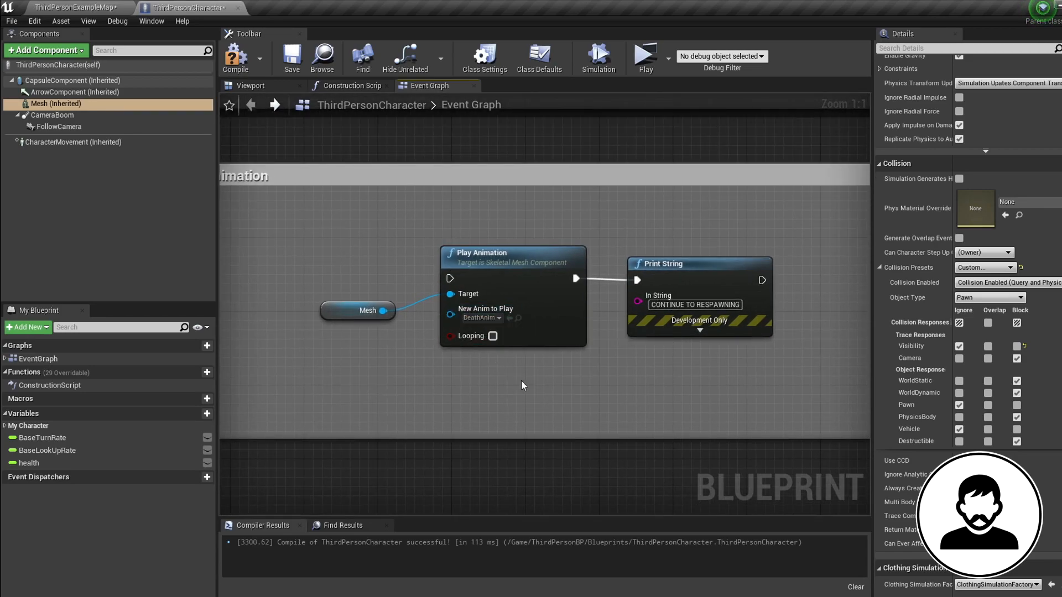
- In Dying Via Animation, open New Anim to Play and keep DeathAnim selected
left_click(481, 317)
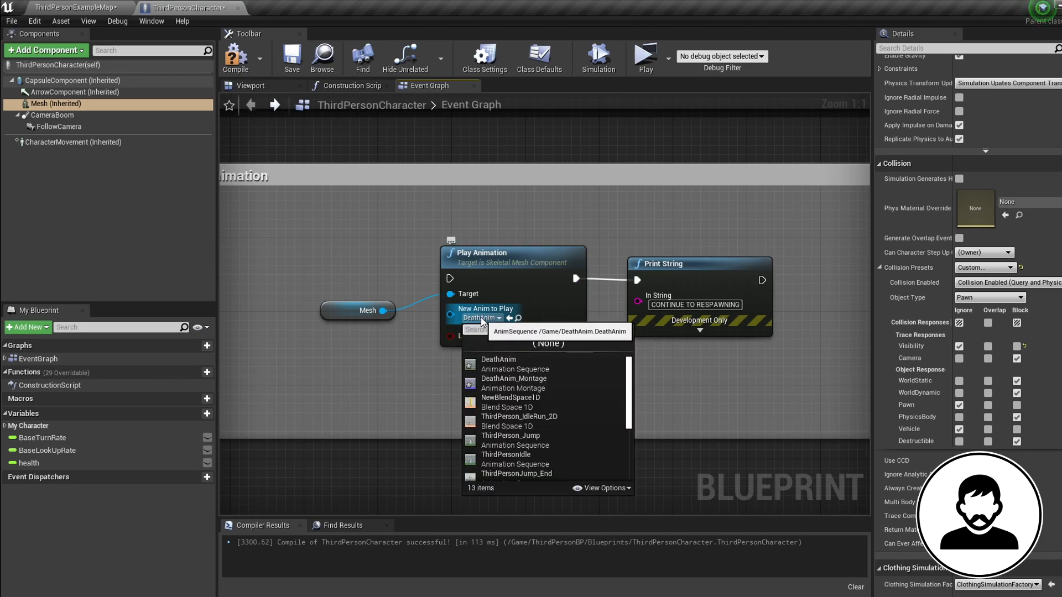
left_click(497, 360)
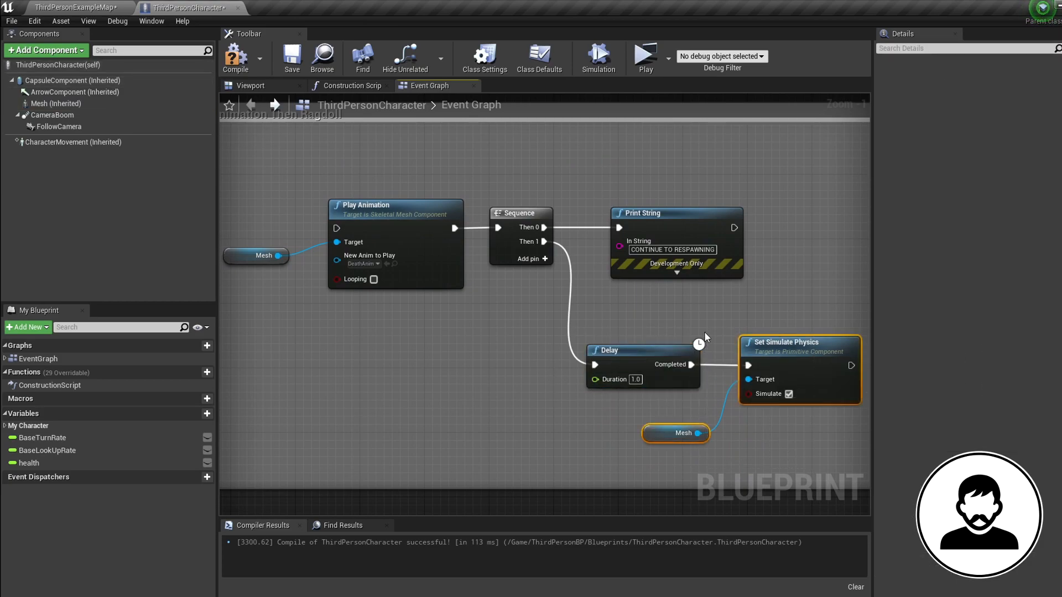
- Scroll to Dying Via Animation Then Ragdoll and select the wire into Play Animation
scroll("down", 3)
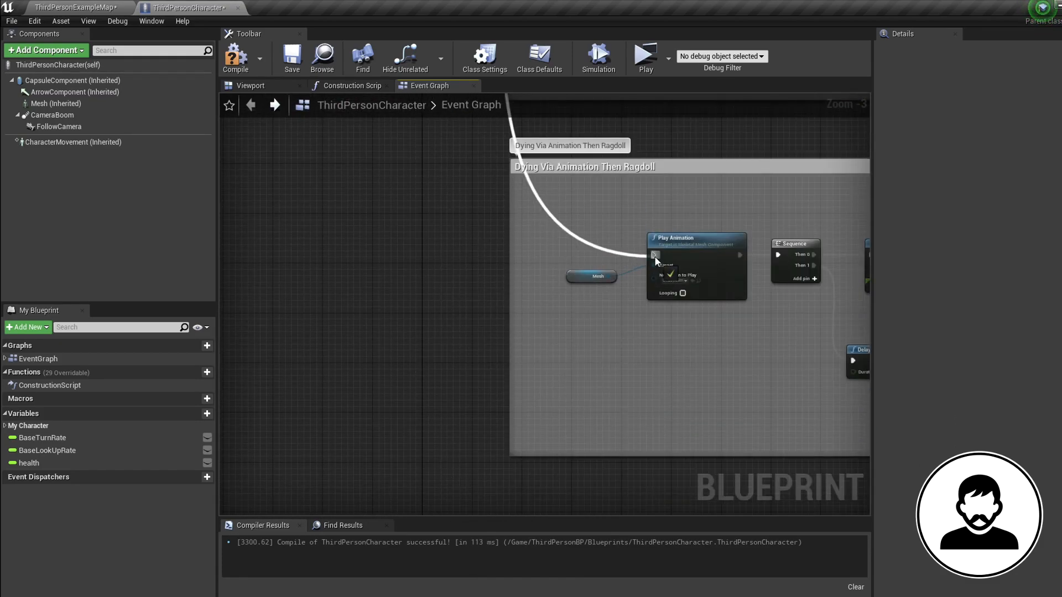
left_click(643, 53)
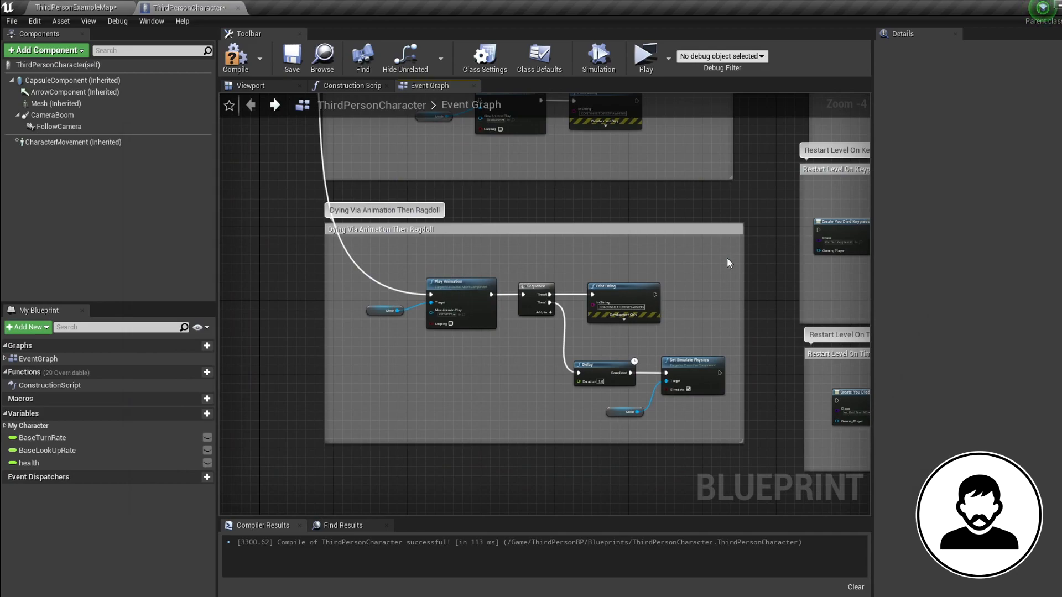
mouse_move(732, 275)
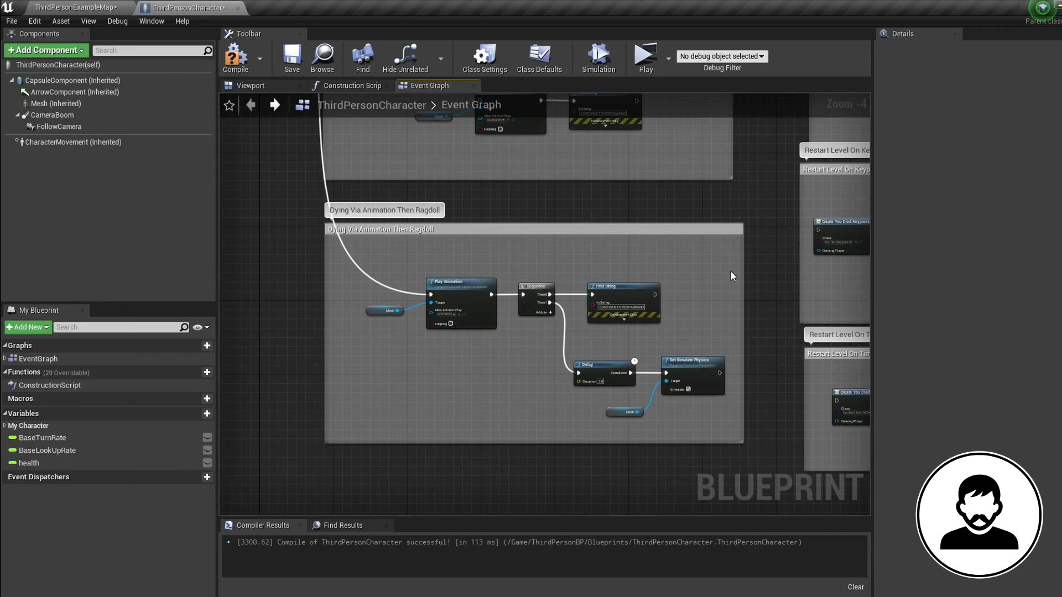
scroll("down", 3)
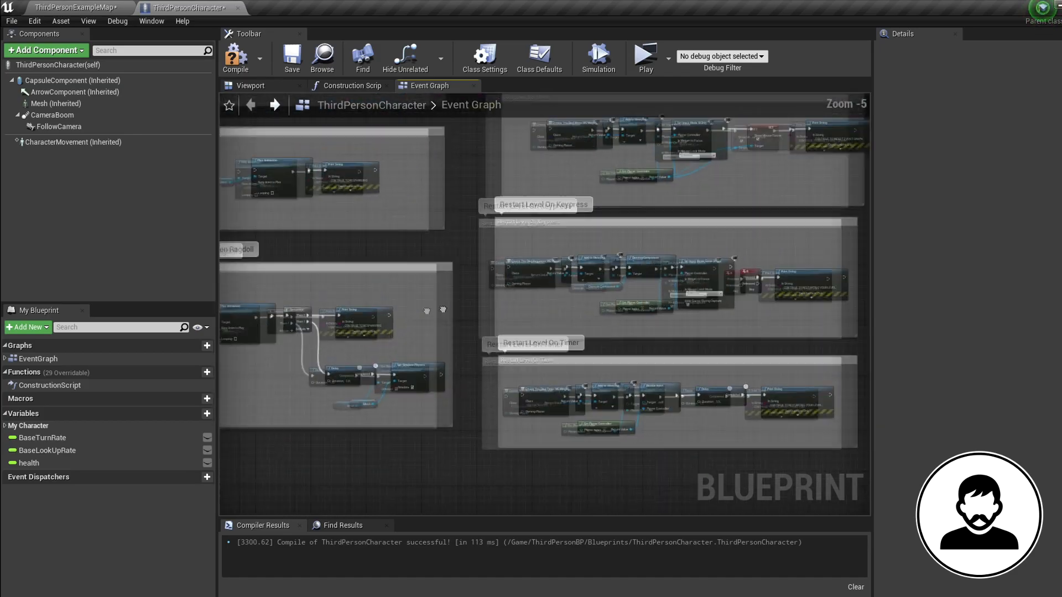
scroll("down", 3)
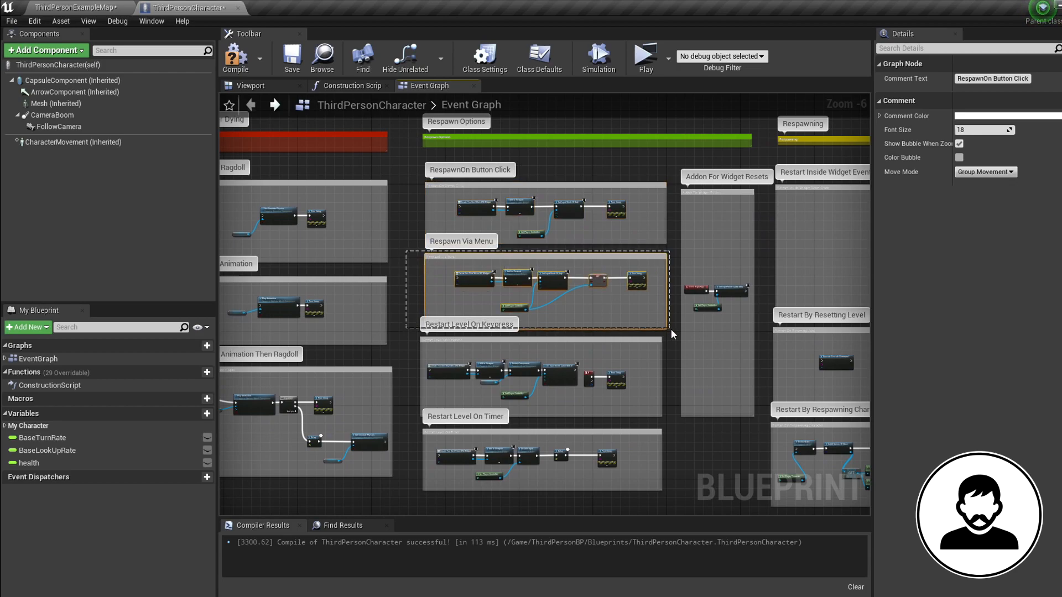
left_click(410, 338)
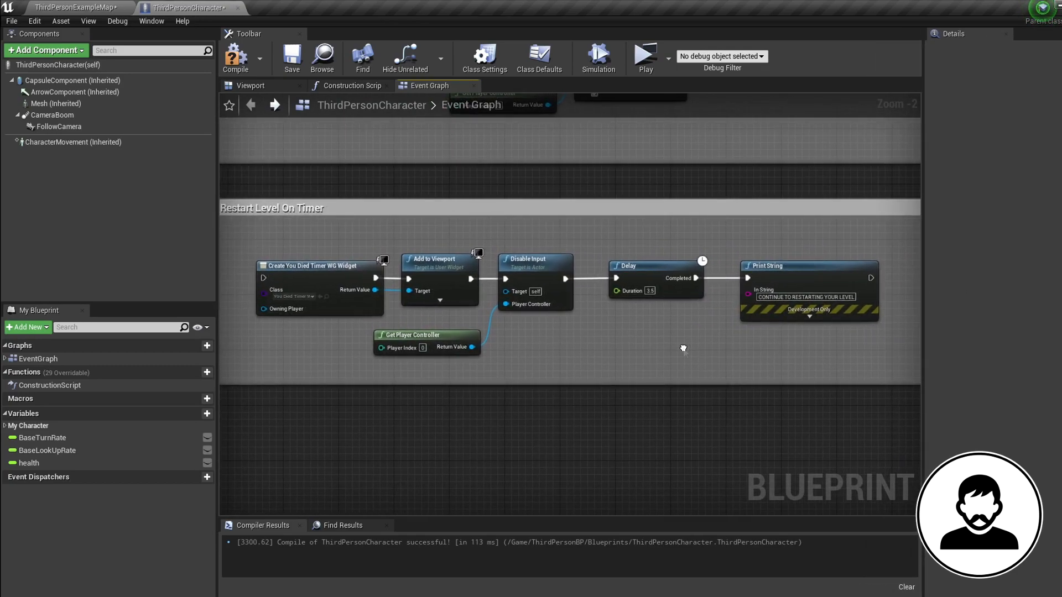
mouse_move(675, 348)
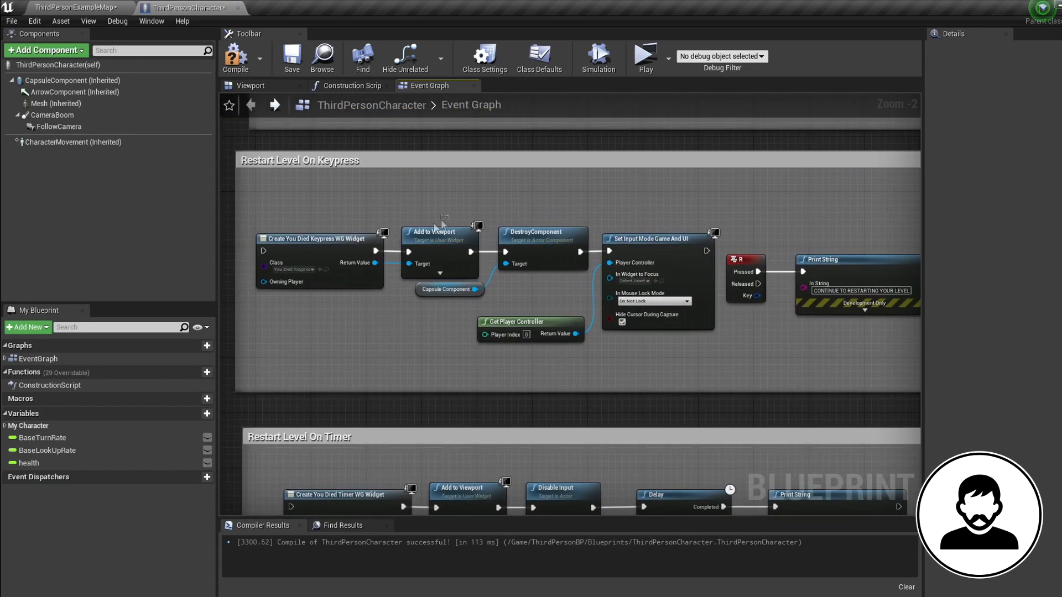
scroll("down", 3)
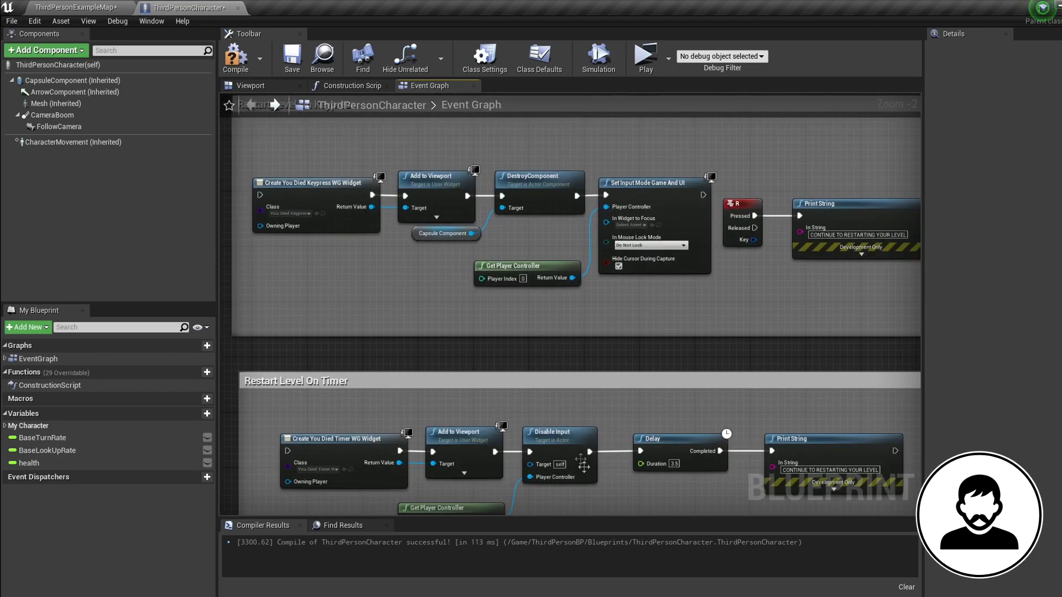
scroll("down", 3)
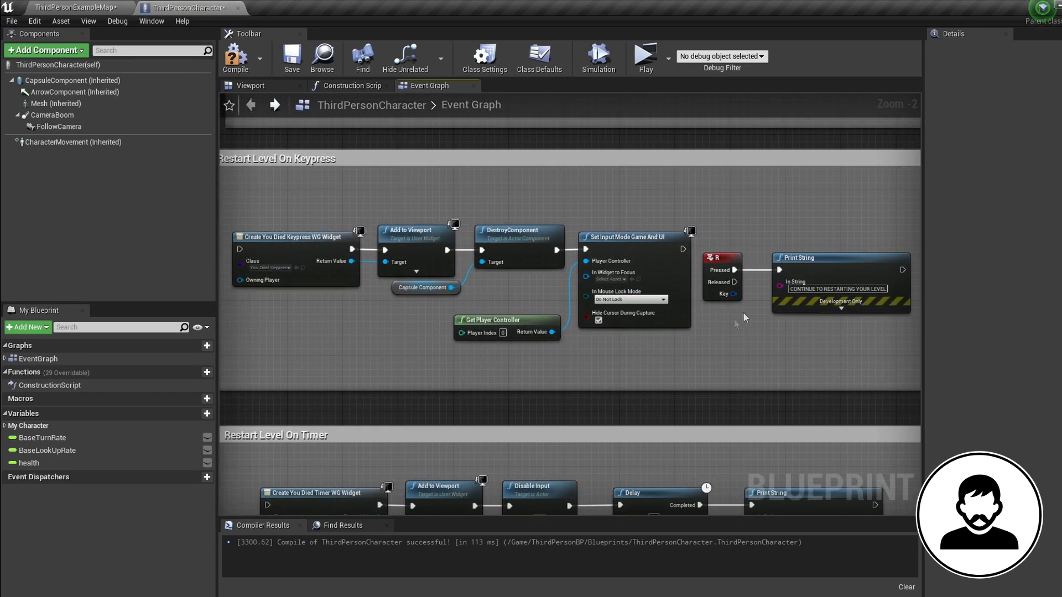
mouse_move(513, 310)
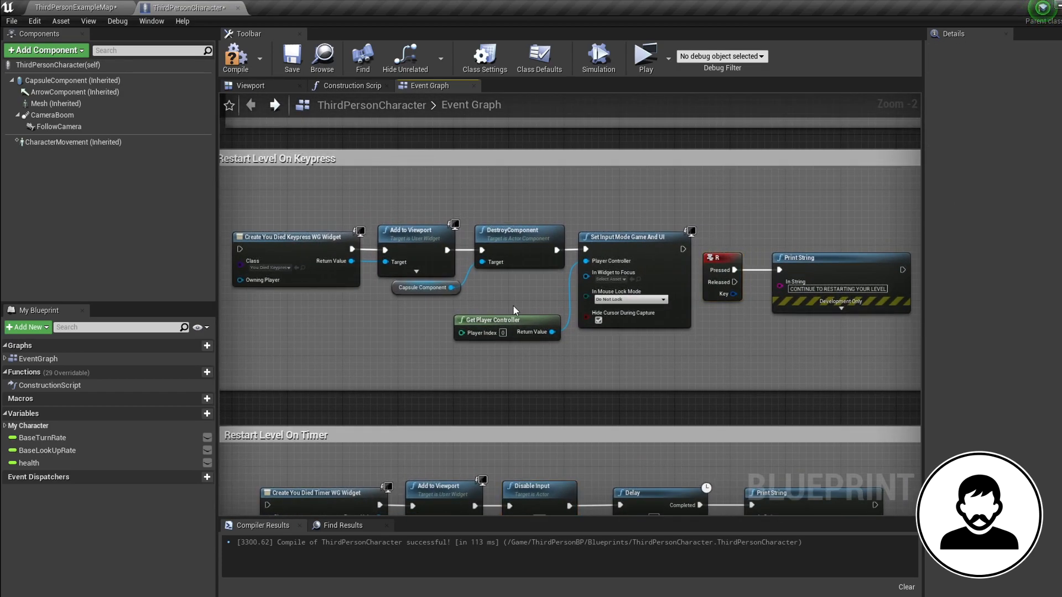
left_click(72, 80)
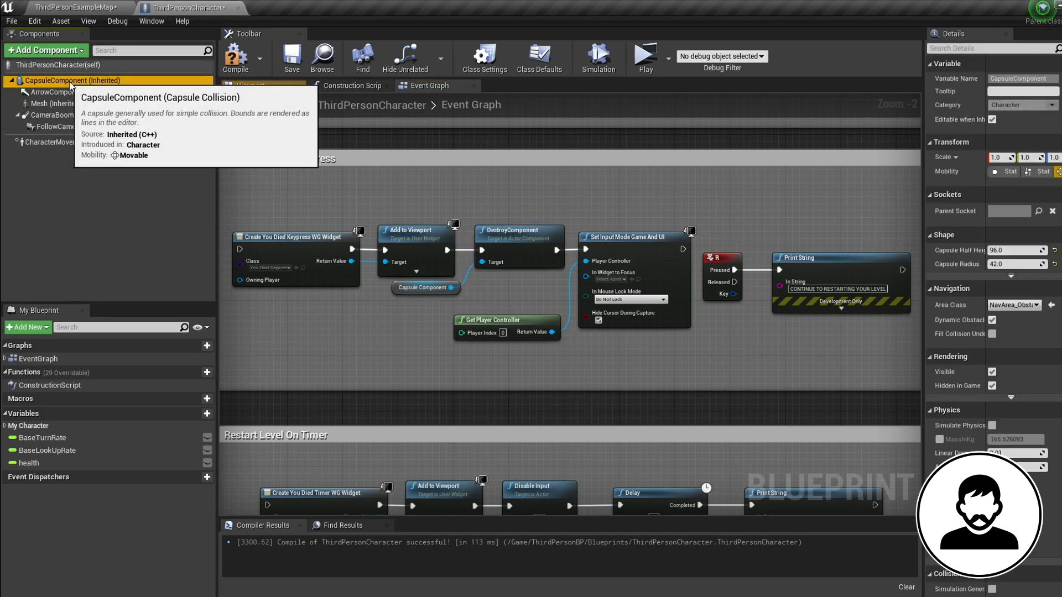
left_click(250, 86)
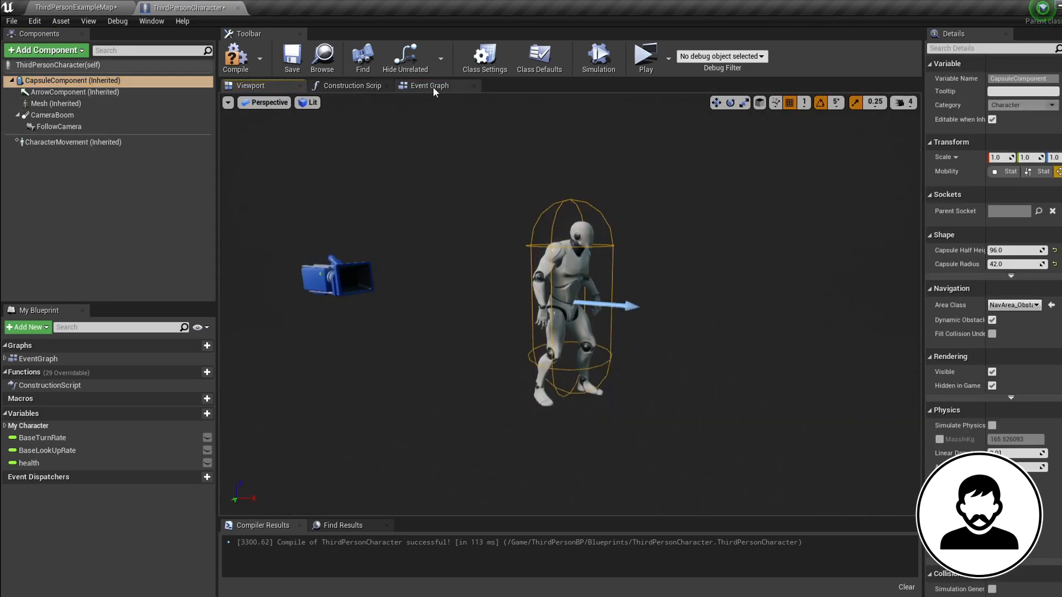
left_click(430, 85)
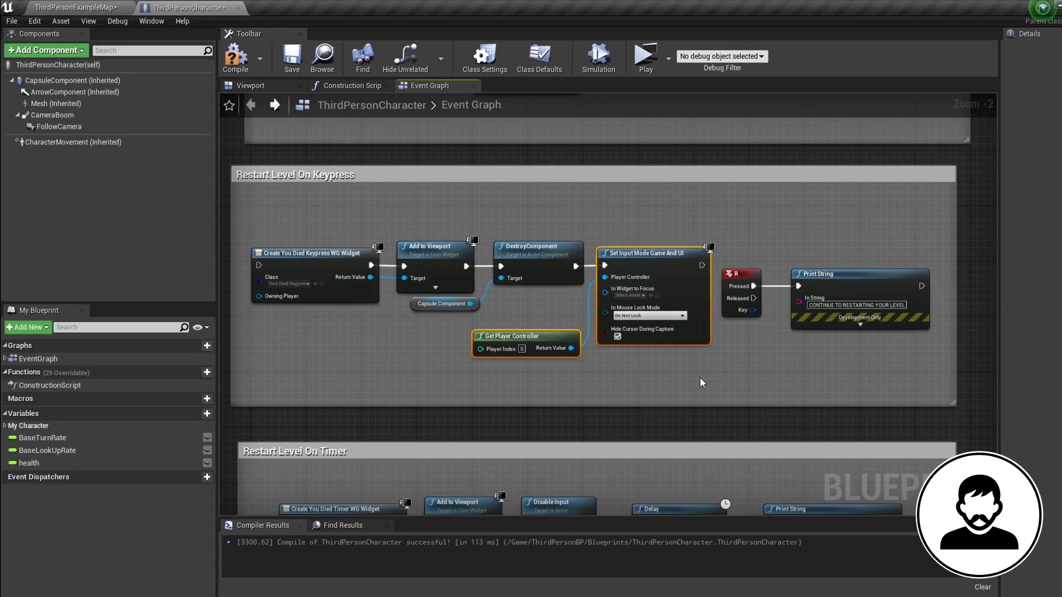
left_click(739, 274)
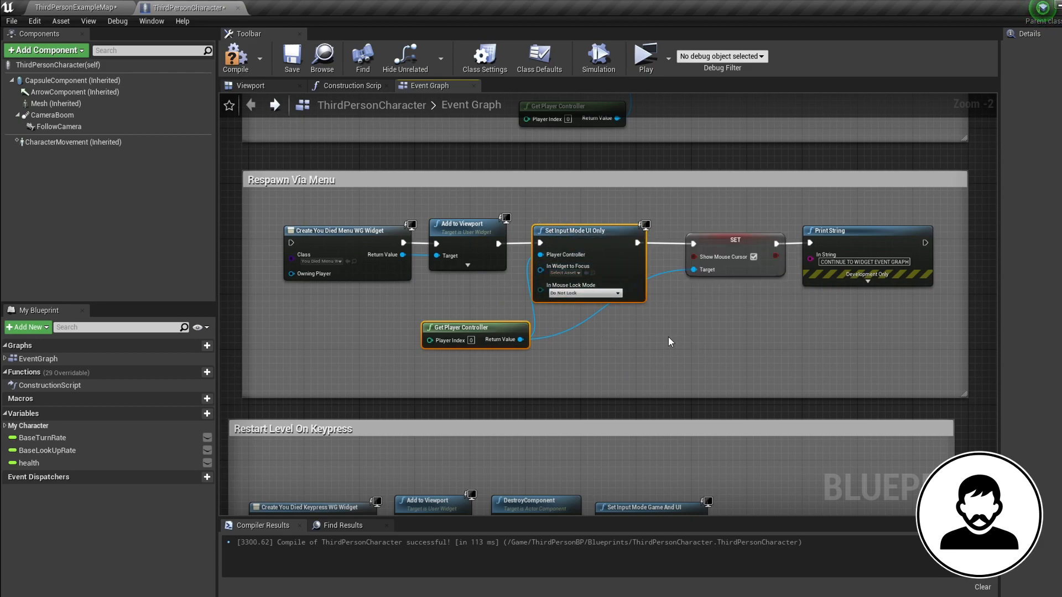
left_click(733, 240)
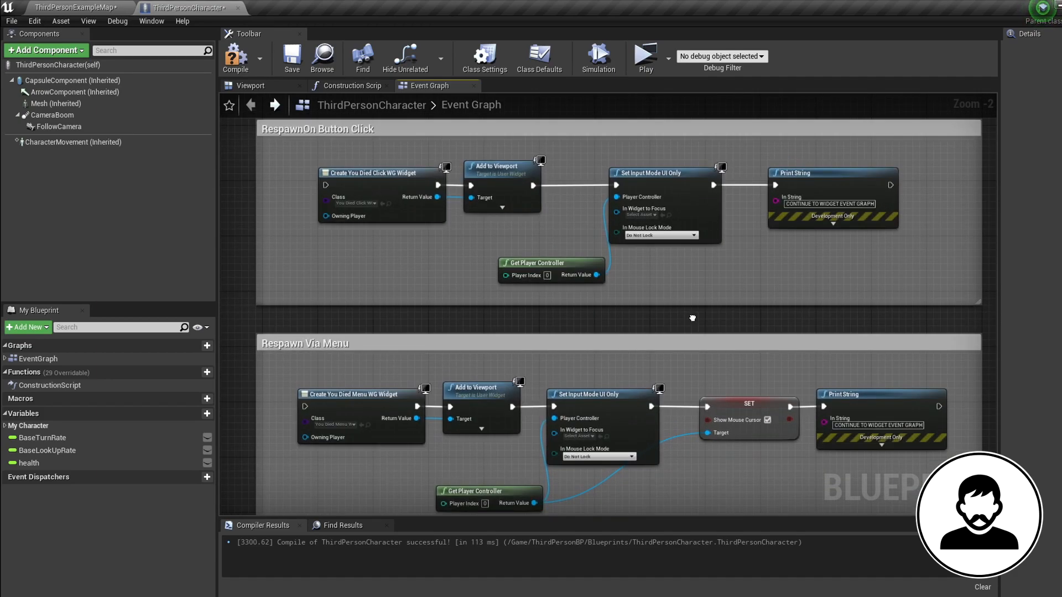
scroll("down", 3)
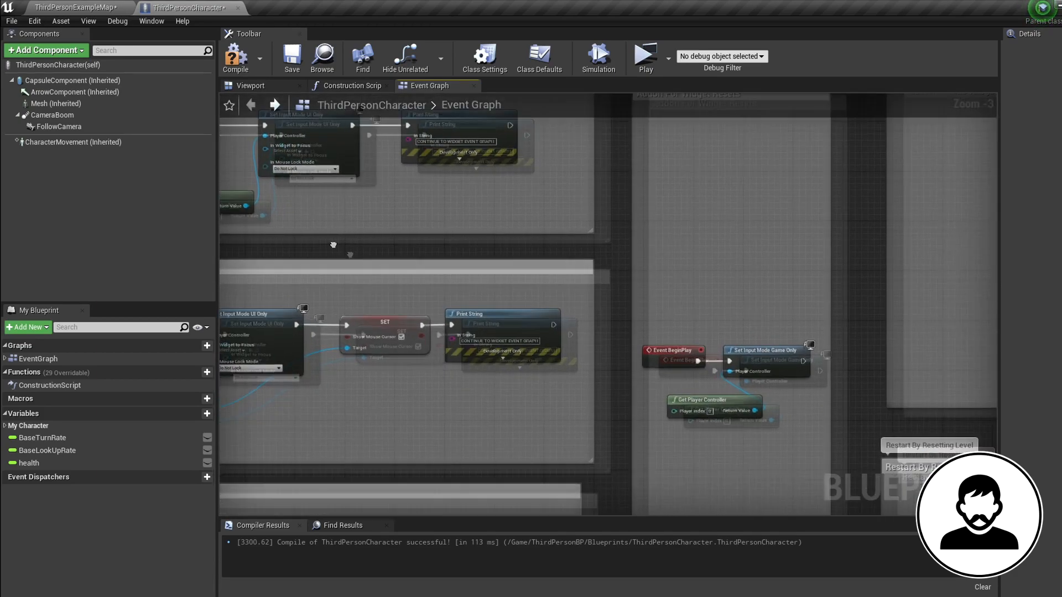
scroll("down", 3)
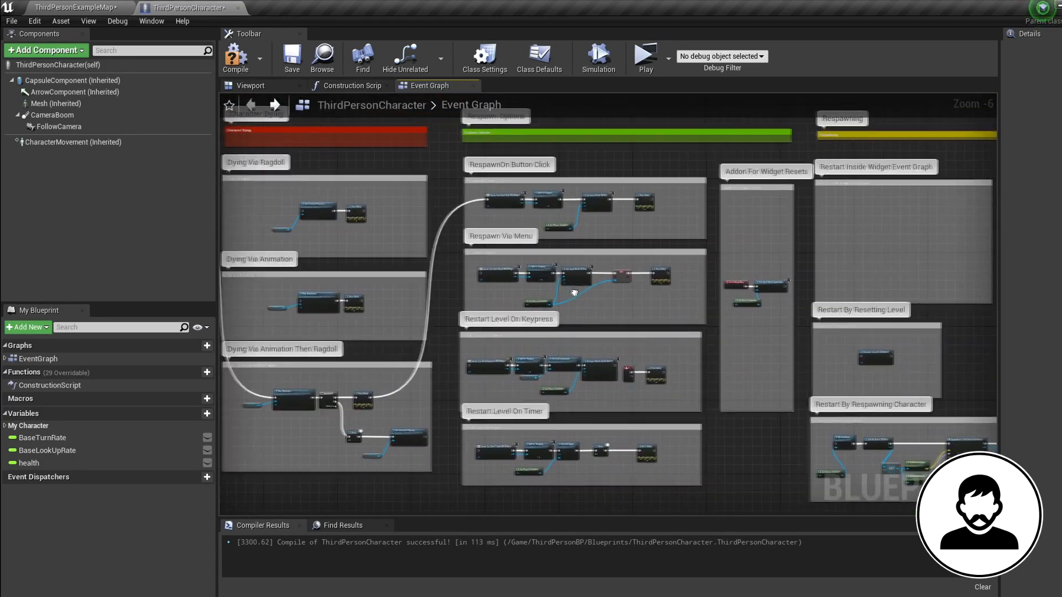
scroll("up", 3)
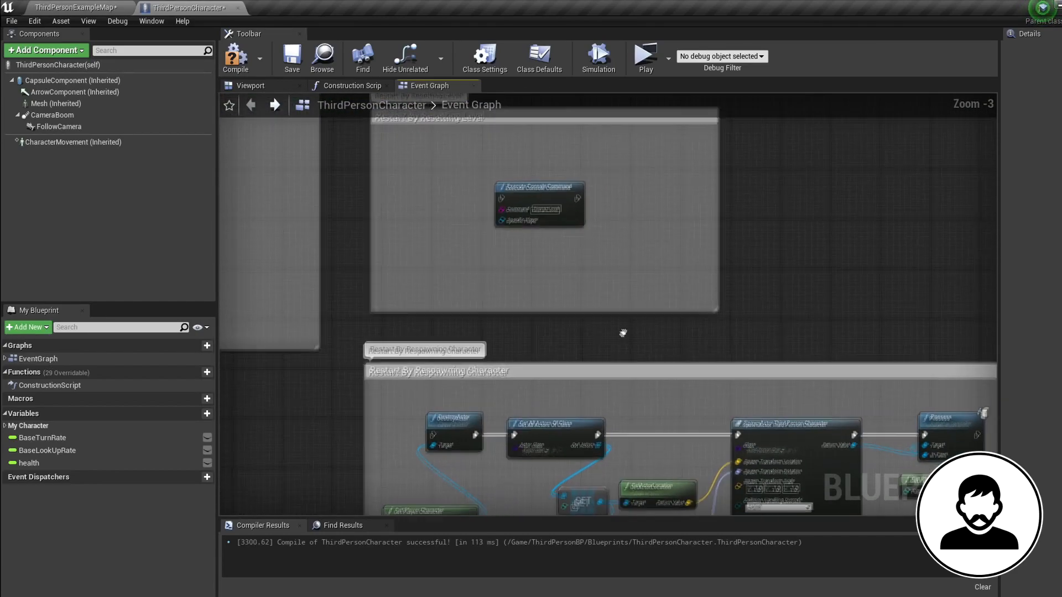
scroll("up", 3)
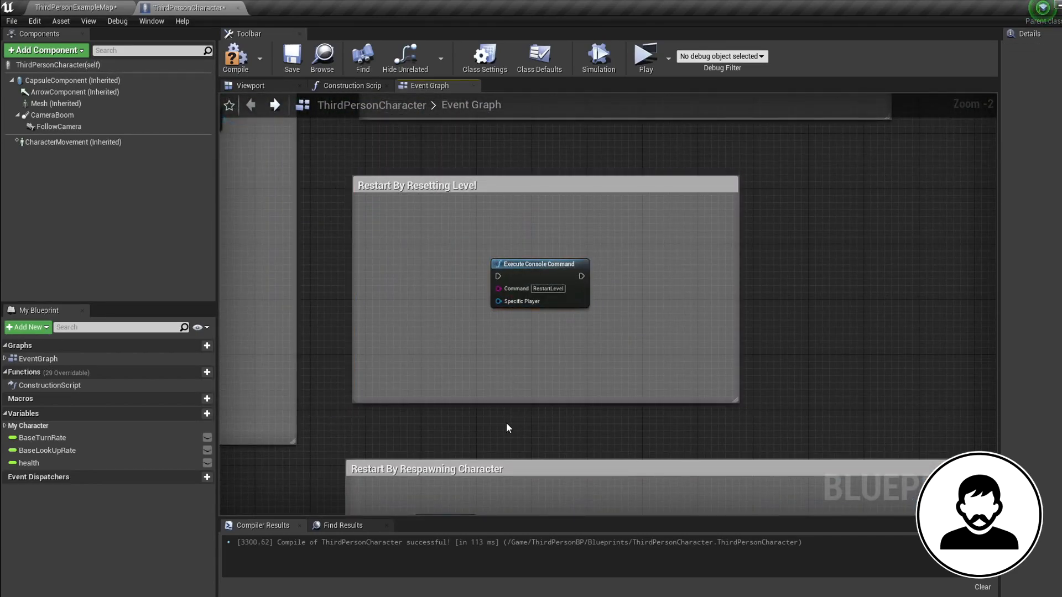
scroll("down", 3)
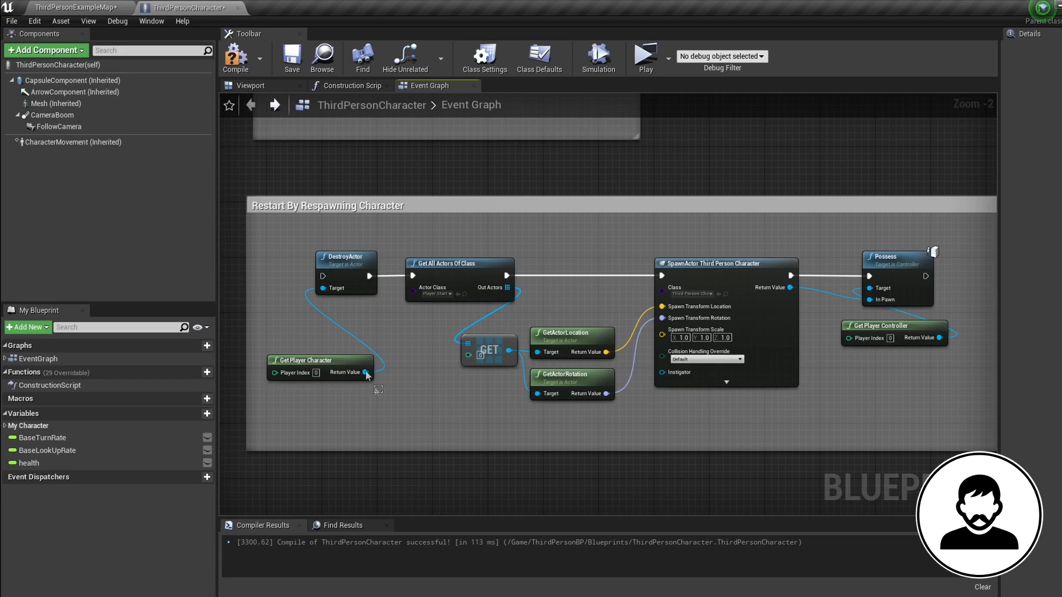
mouse_move(609, 417)
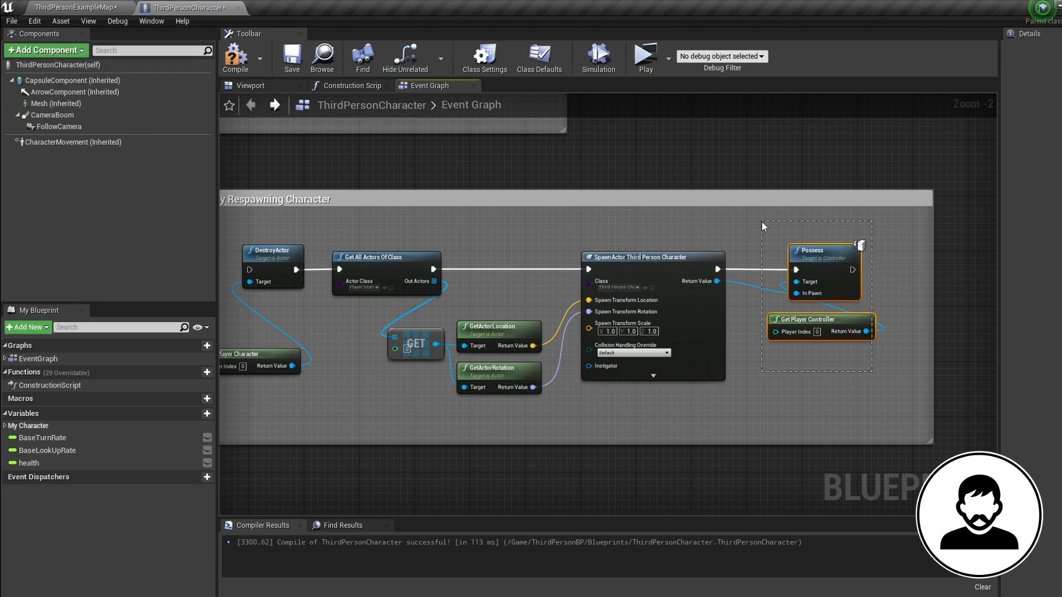
scroll("down", 3)
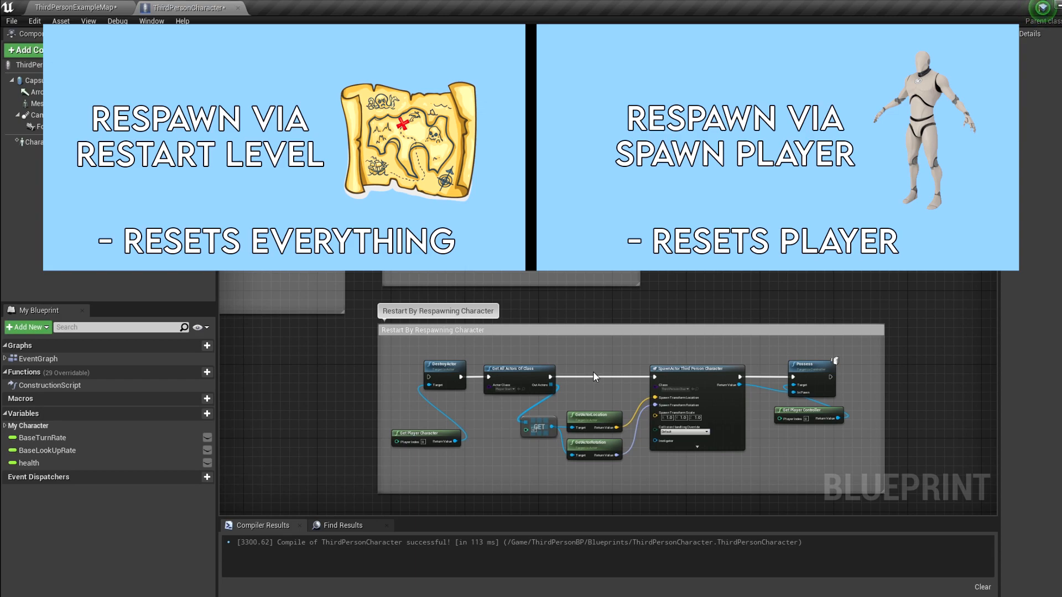
mouse_move(785, 482)
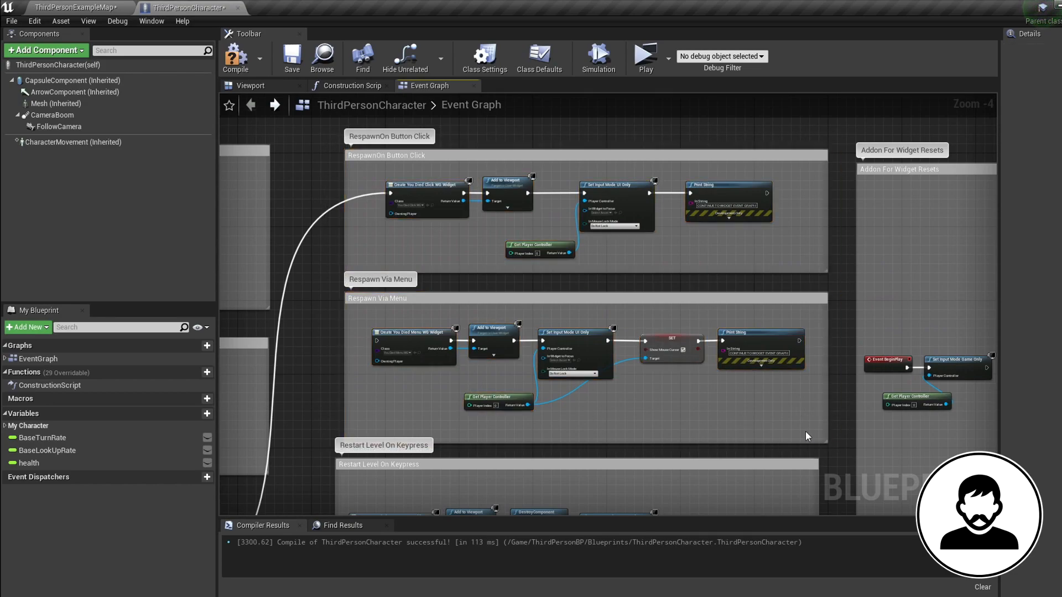
- Inspect YouDiedClickWG's RestartLevel button logic, then play-test ThirdPersonExampleMap
left_click(75, 8)
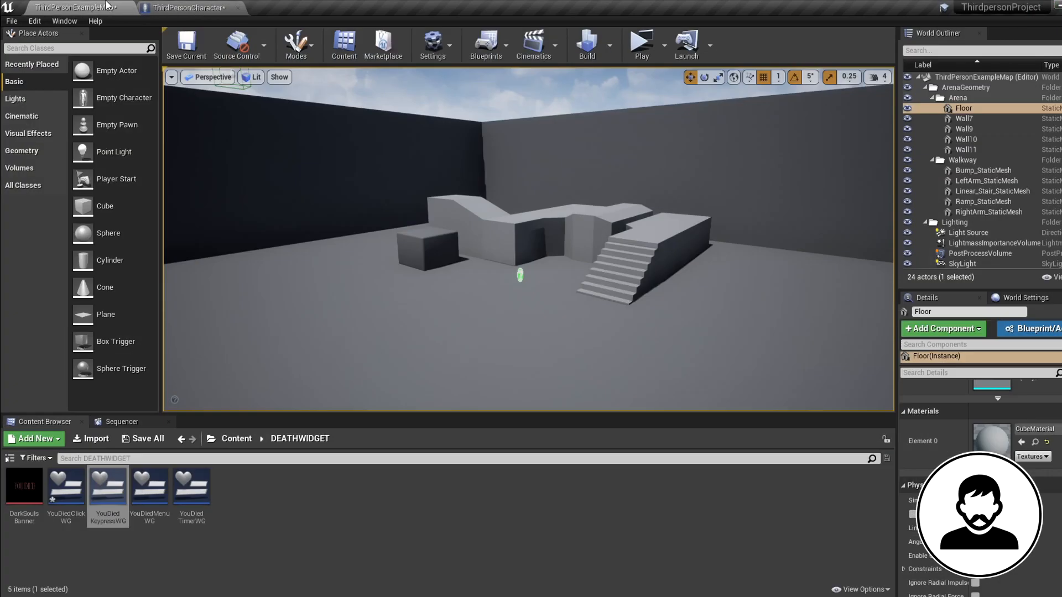
mouse_move(66, 486)
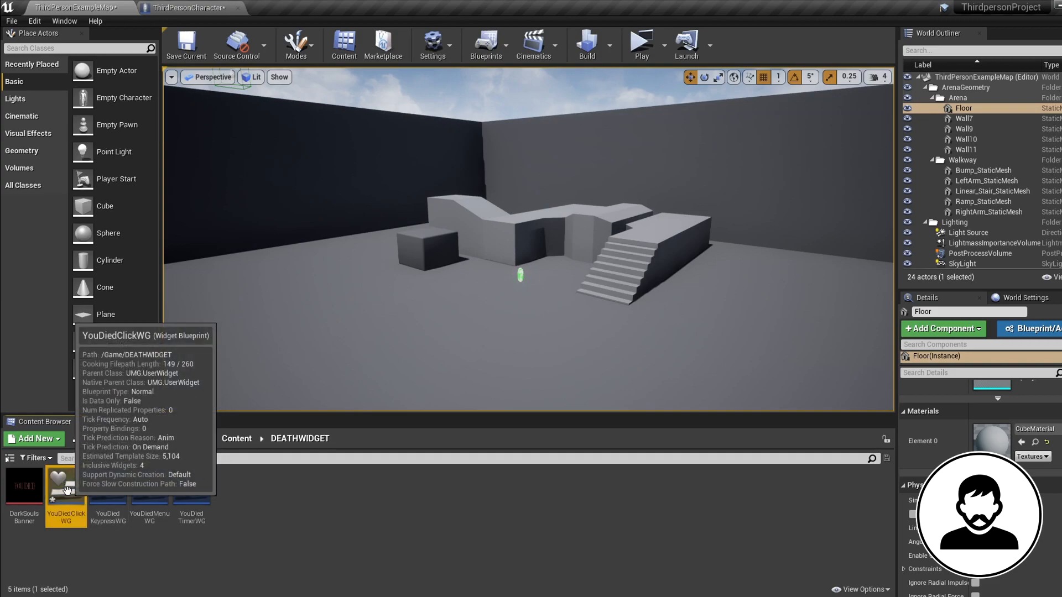
double_click(66, 484)
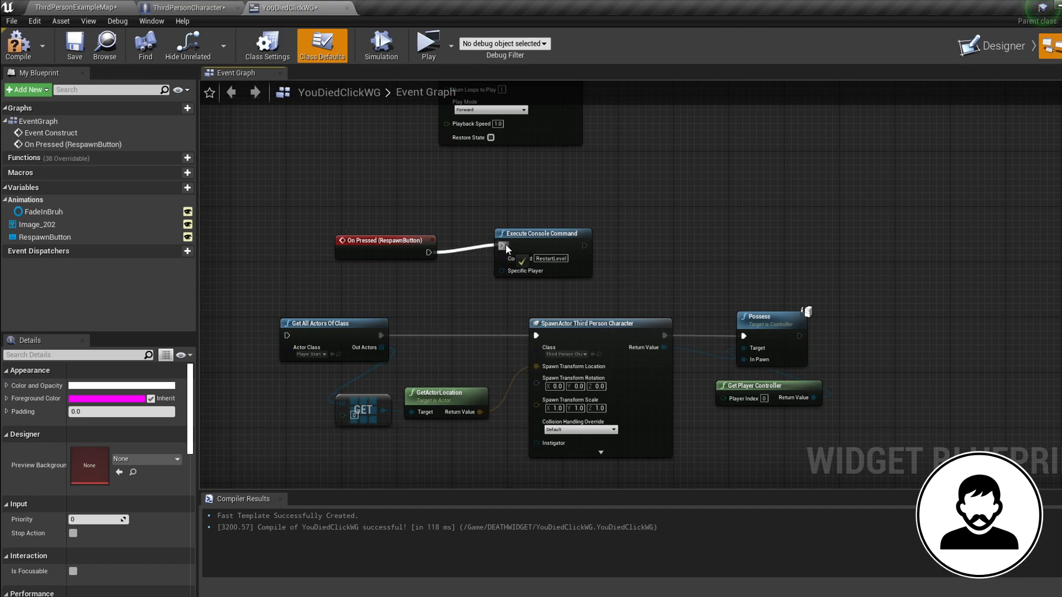
left_click(75, 7)
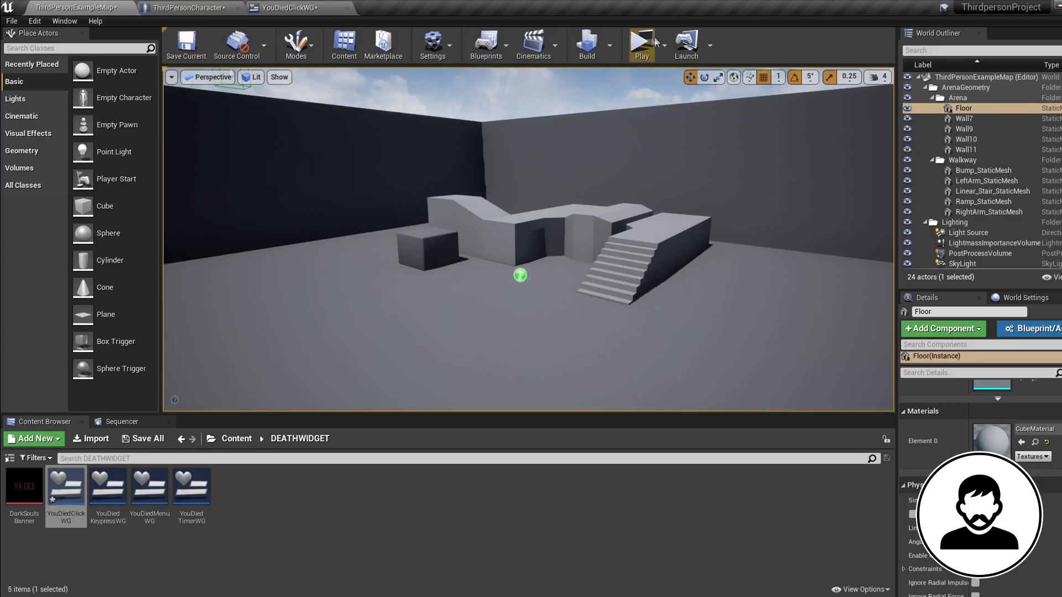
left_click(639, 44)
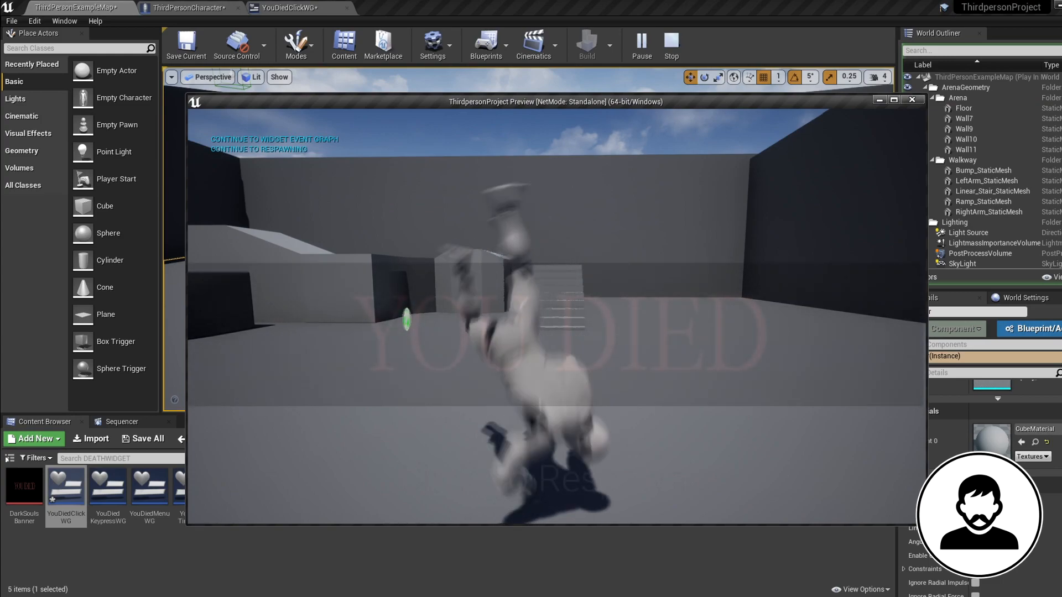